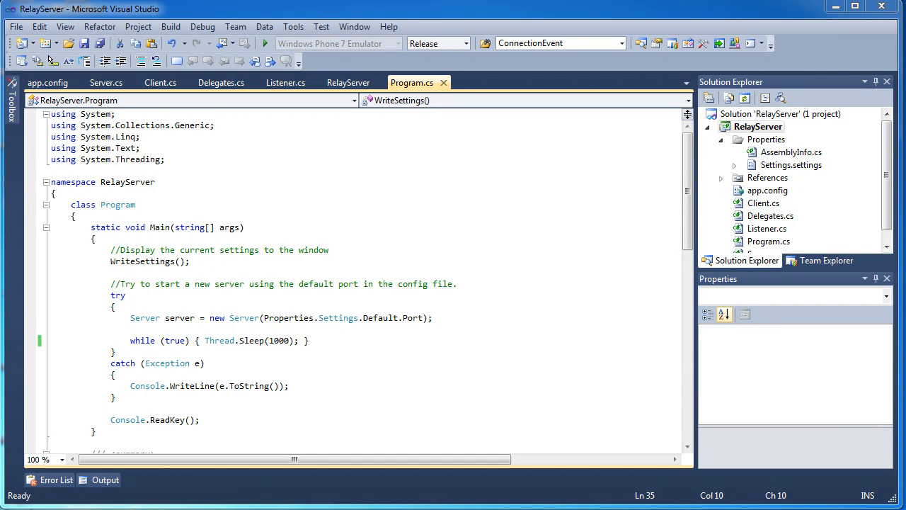
pyautogui.moveTo(355, 353)
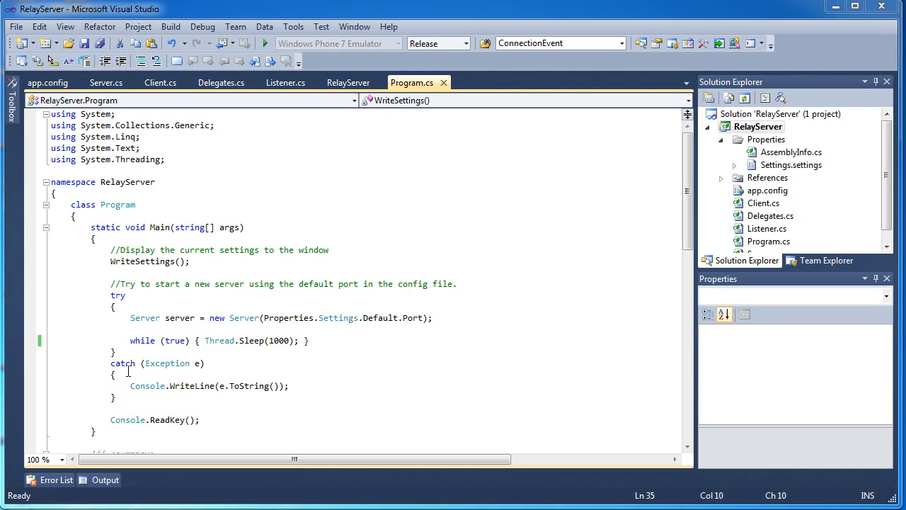
pyautogui.moveTo(180, 340)
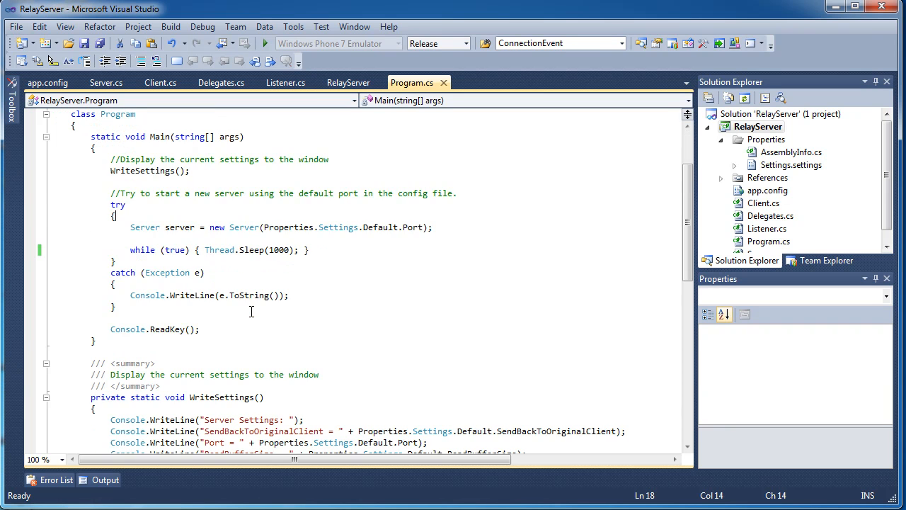
# Scroll through Program.cs, highlighting the server creation line and the Thread.Sleep(1000) call
pyautogui.scroll(-3)
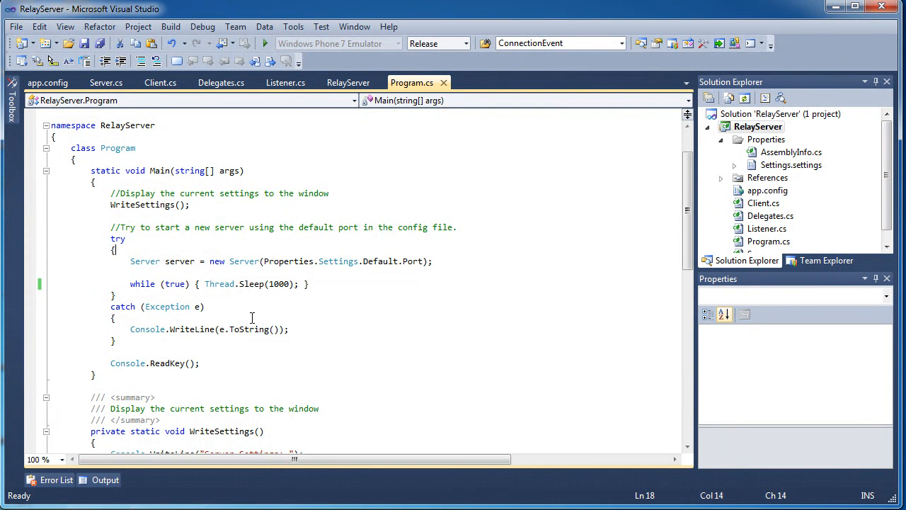
pyautogui.scroll(-3)
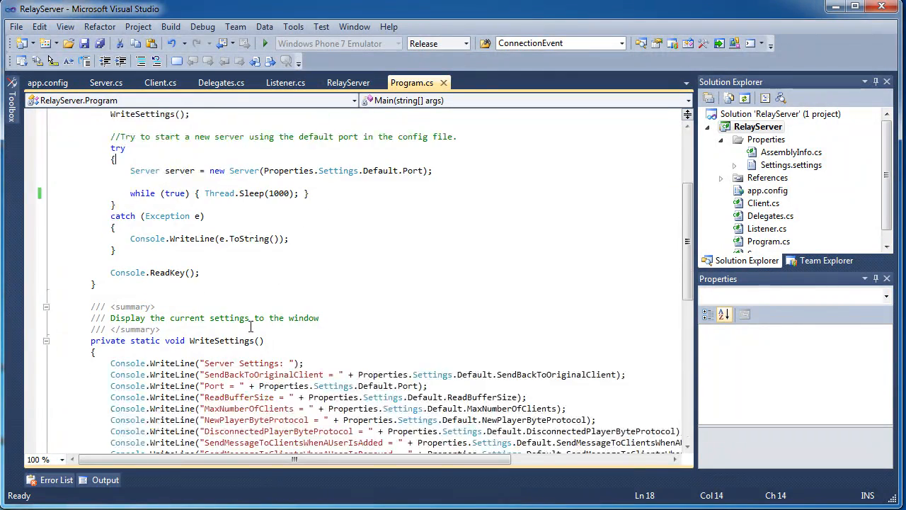
pyautogui.scroll(-3)
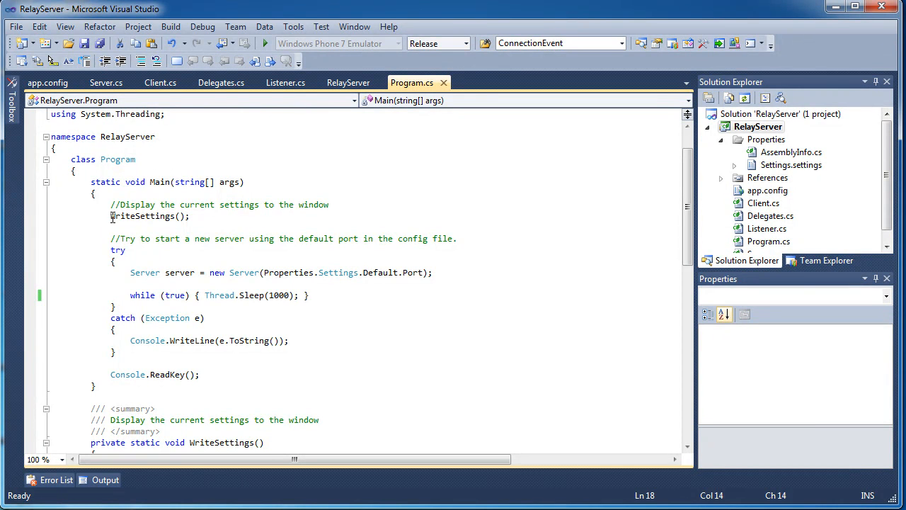
pyautogui.scroll(-3)
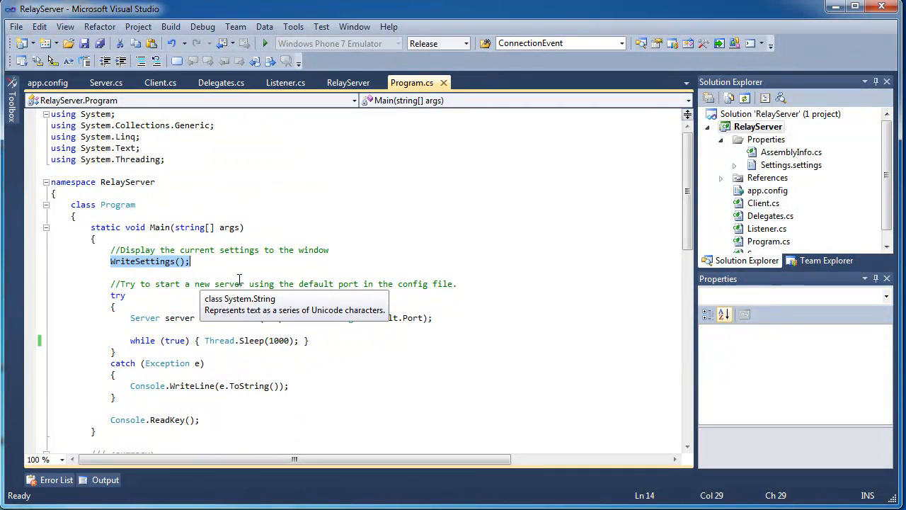
pyautogui.moveTo(170, 181)
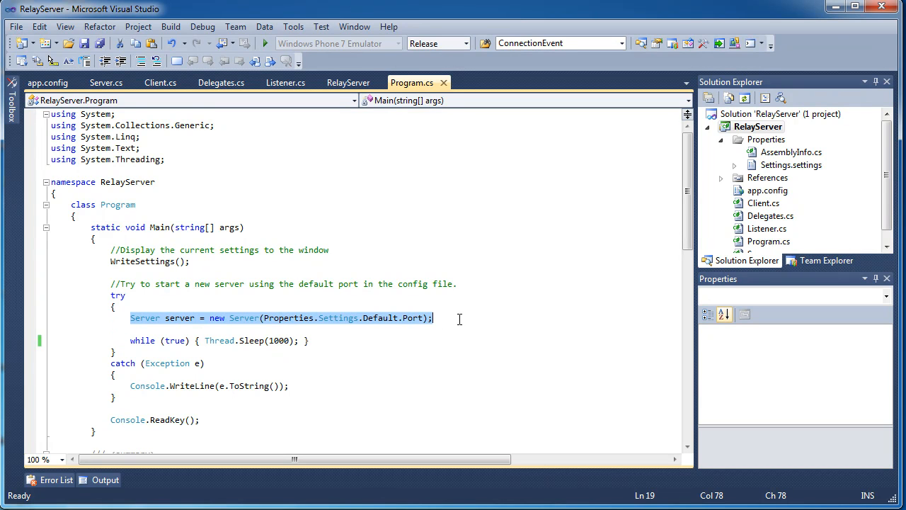
pyautogui.click(228, 328)
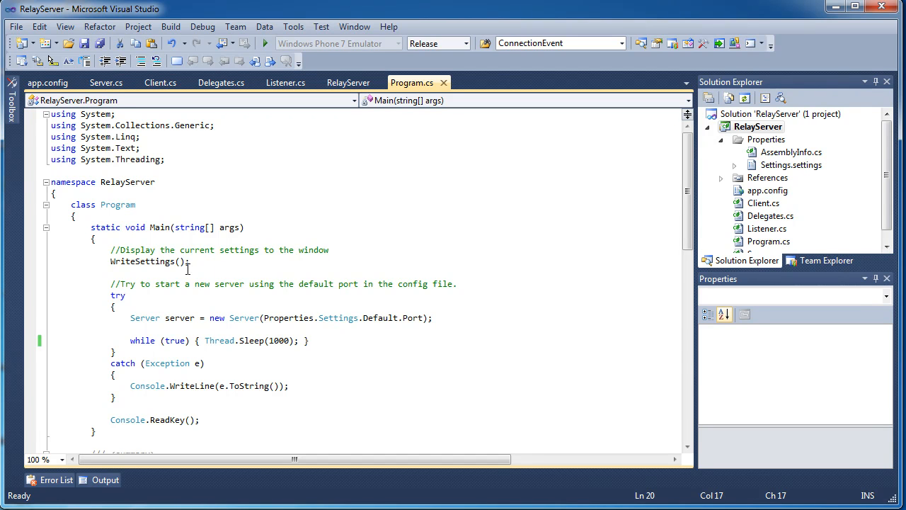
pyautogui.moveTo(303, 382)
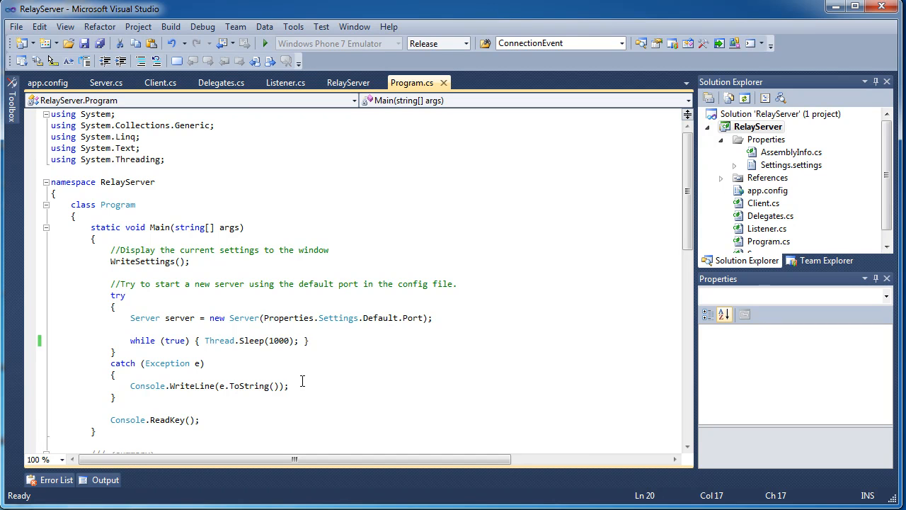
pyautogui.moveTo(416, 406)
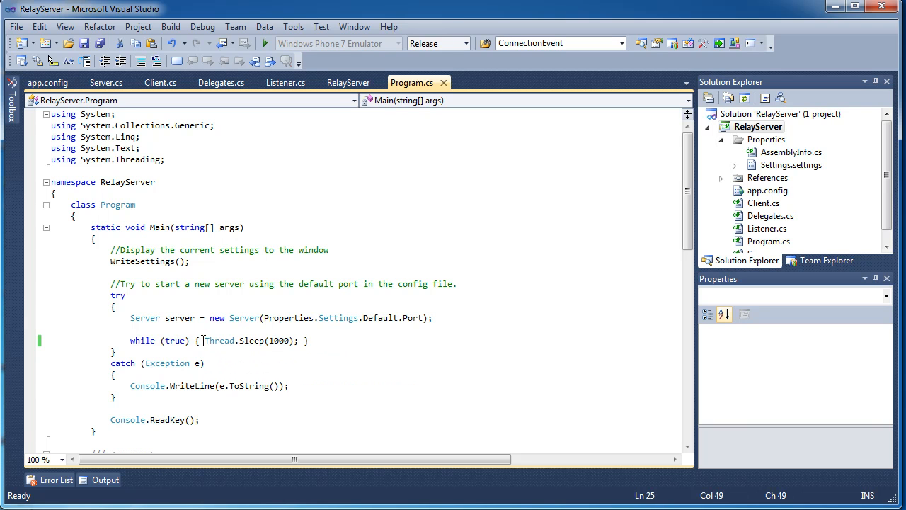
pyautogui.moveTo(205, 340); pyautogui.dragTo(300, 341)
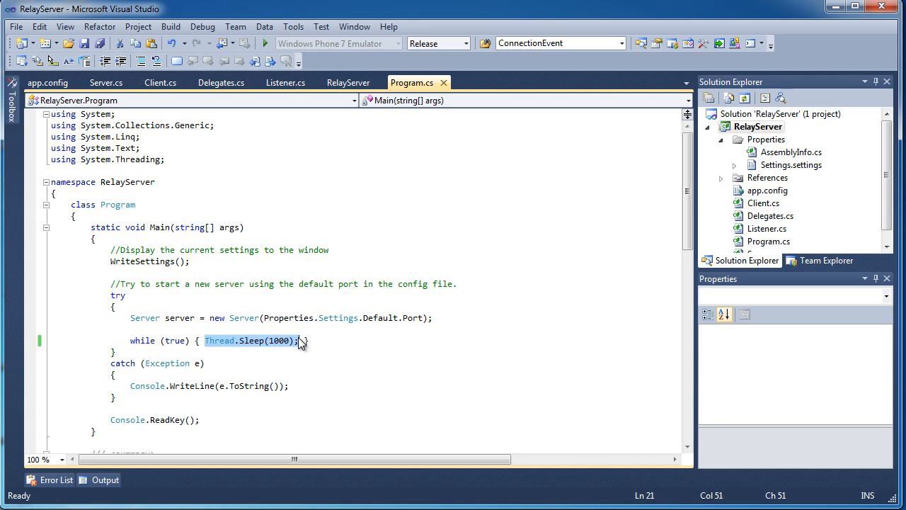
pyautogui.click(290, 341)
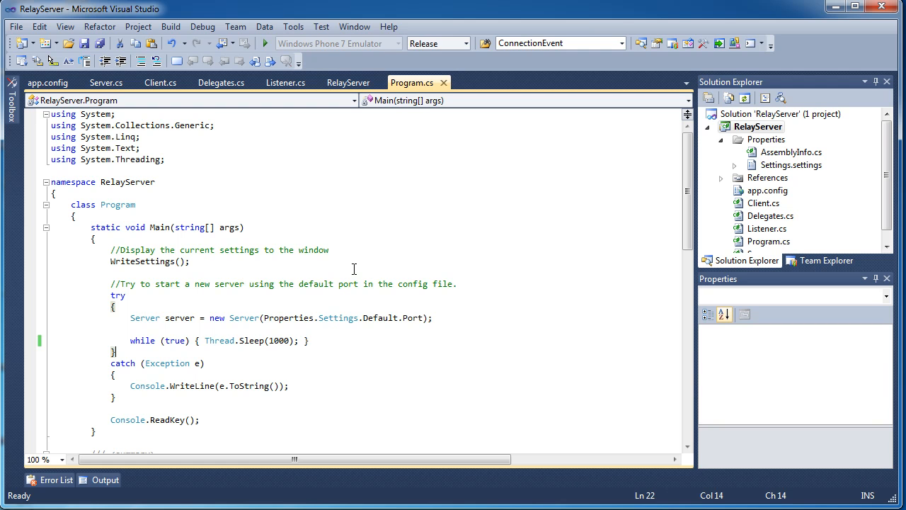
pyautogui.moveTo(337, 273)
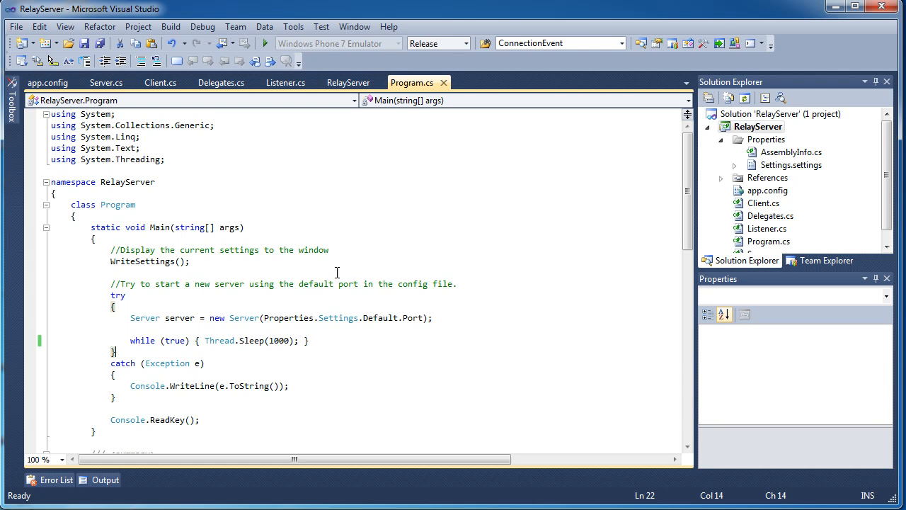
pyautogui.moveTo(320, 358)
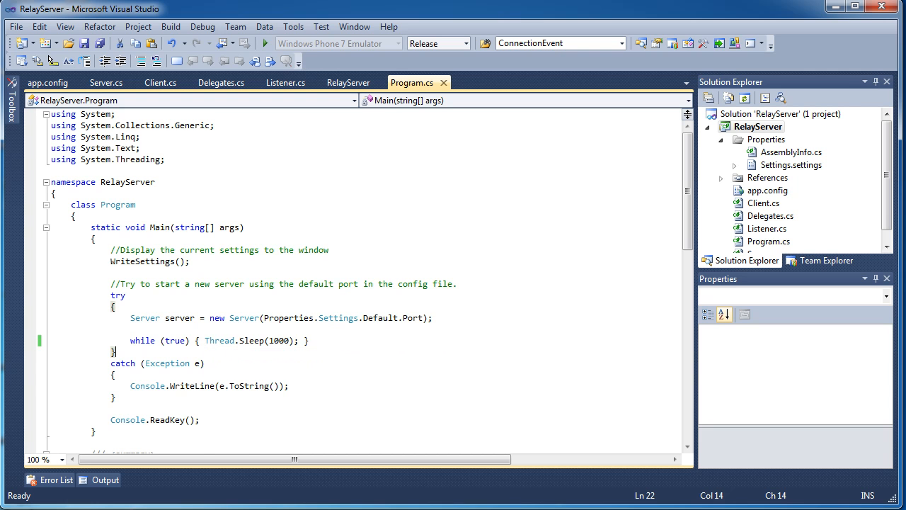
# Highlight the catch block printing the exception and the try block around server startup
pyautogui.scroll(-3)
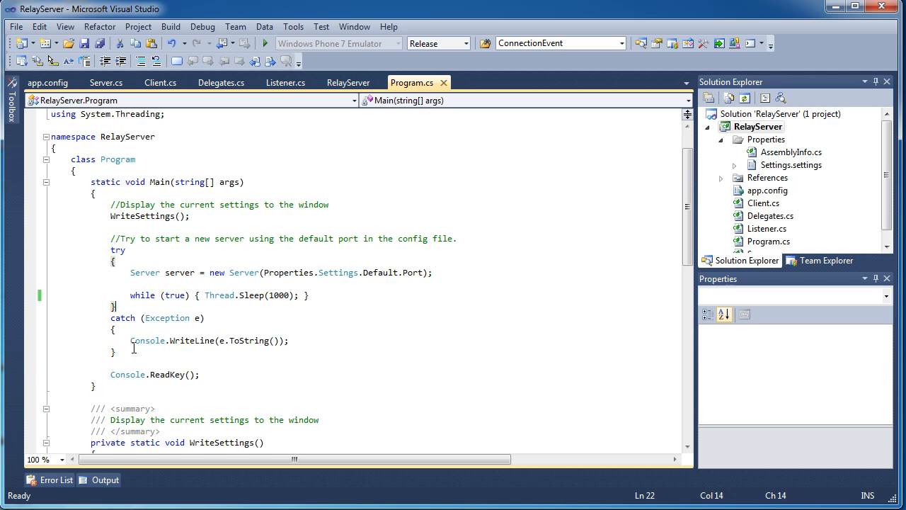
pyautogui.moveTo(110, 317); pyautogui.dragTo(280, 352)
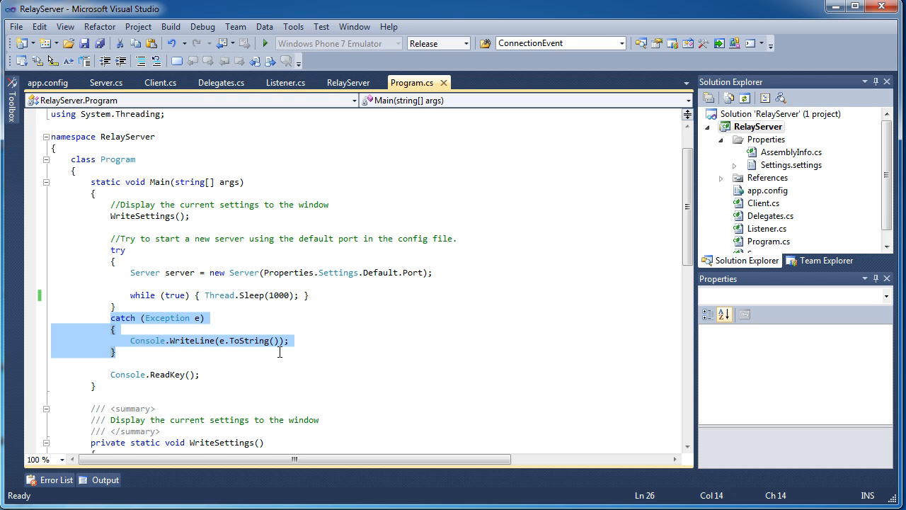
pyautogui.moveTo(137, 266)
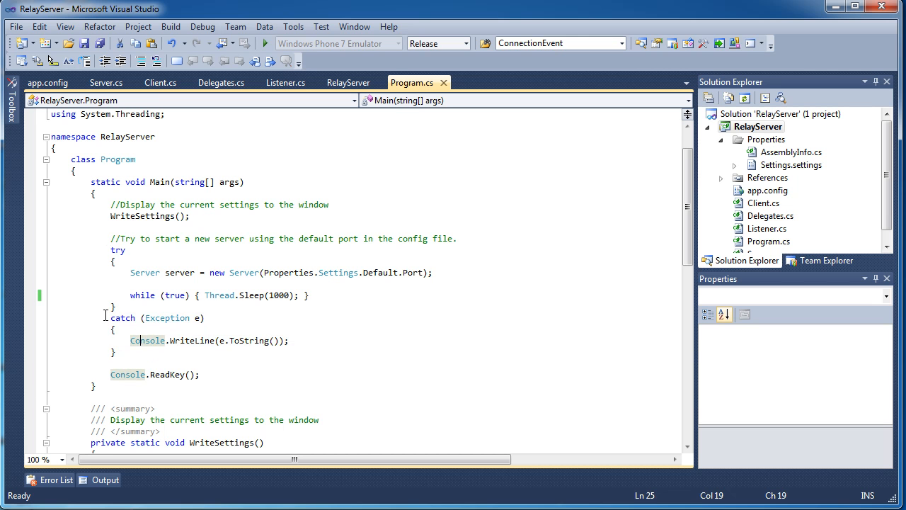
pyautogui.moveTo(110, 250); pyautogui.dragTo(163, 340)
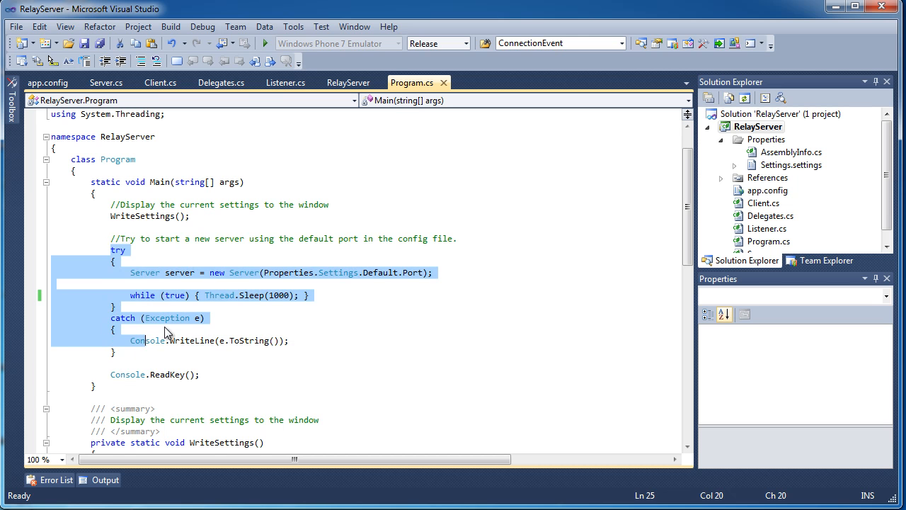
pyautogui.scroll(-3)
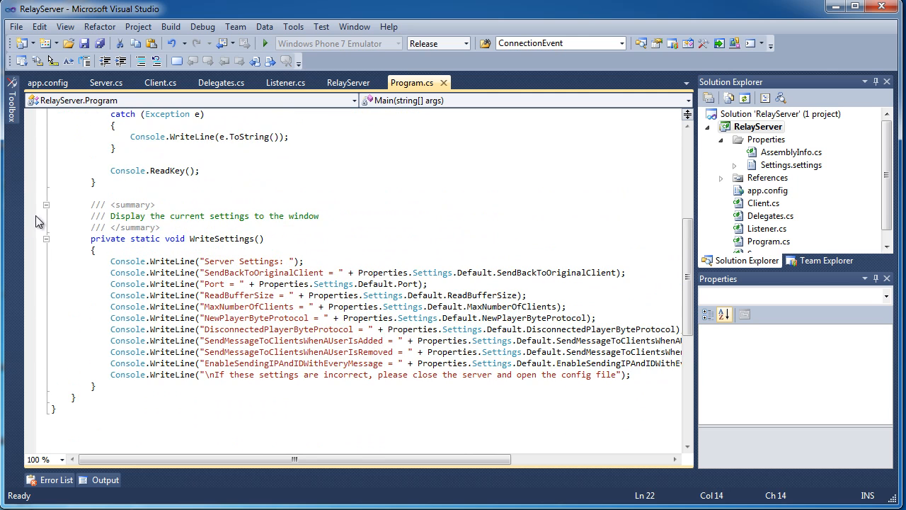
pyautogui.moveTo(780, 172)
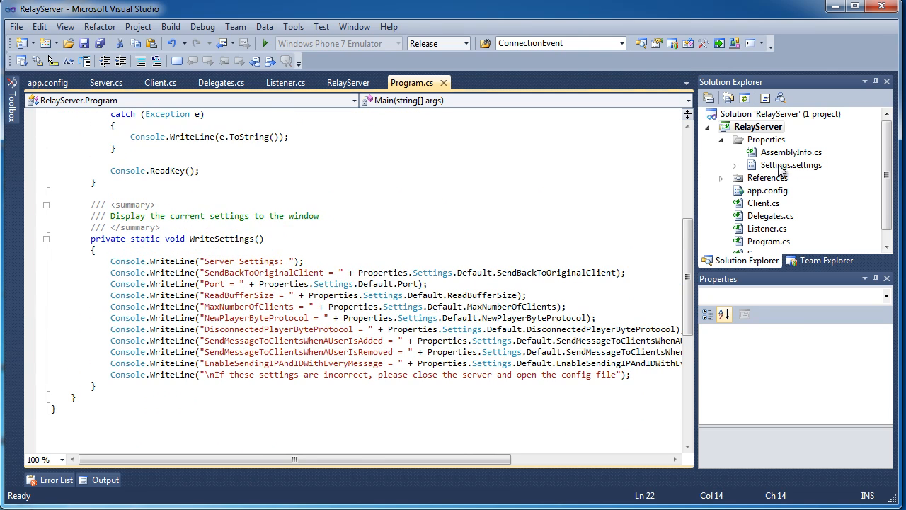
# Open the Settings.settings grid, then the RelayServer project's Properties
pyautogui.doubleClick(789, 165)
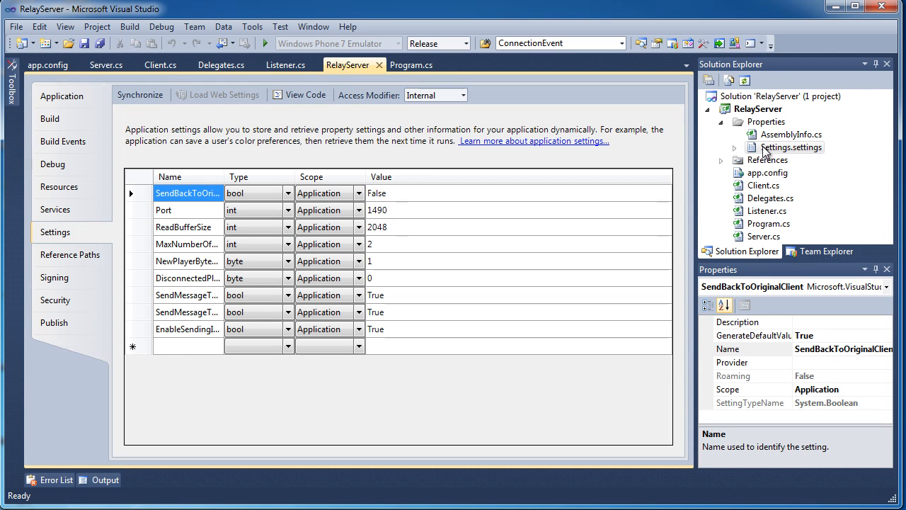
pyautogui.moveTo(796, 241)
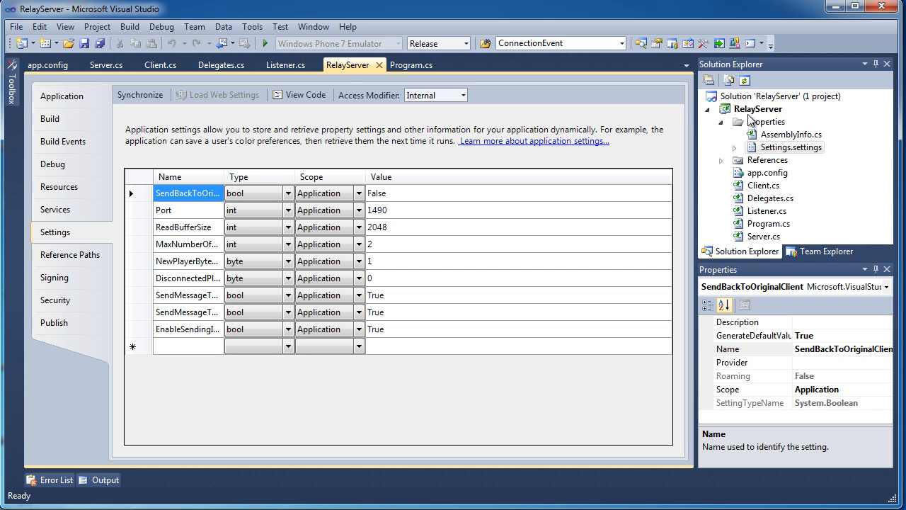
pyautogui.rightClick(756, 109)
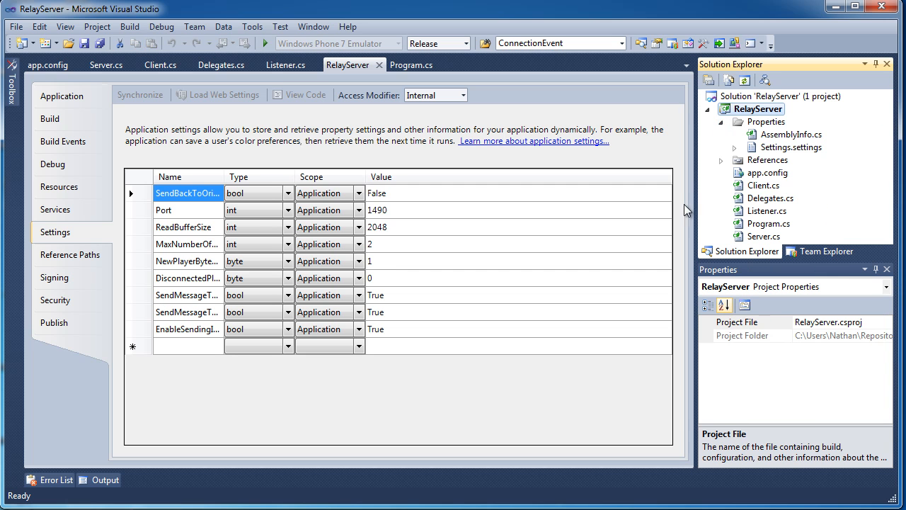
pyautogui.moveTo(737, 110)
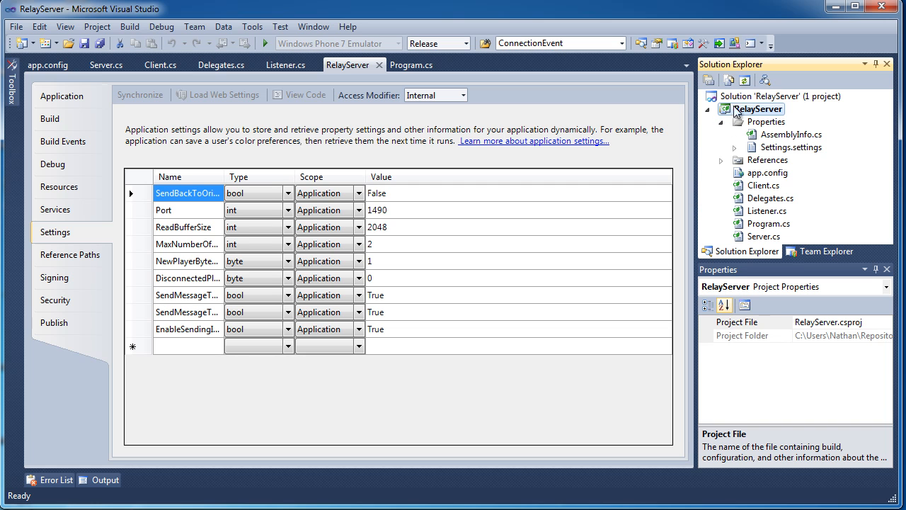
pyautogui.rightClick(757, 109)
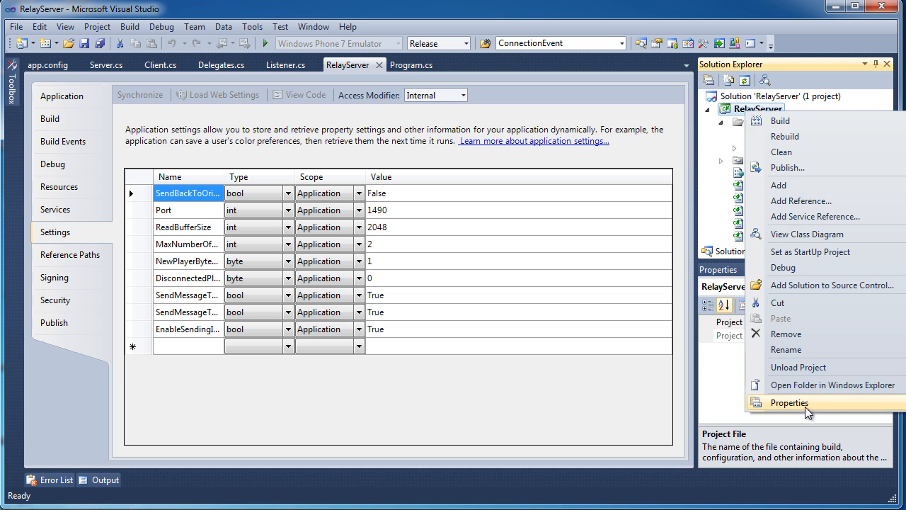
pyautogui.click(789, 403)
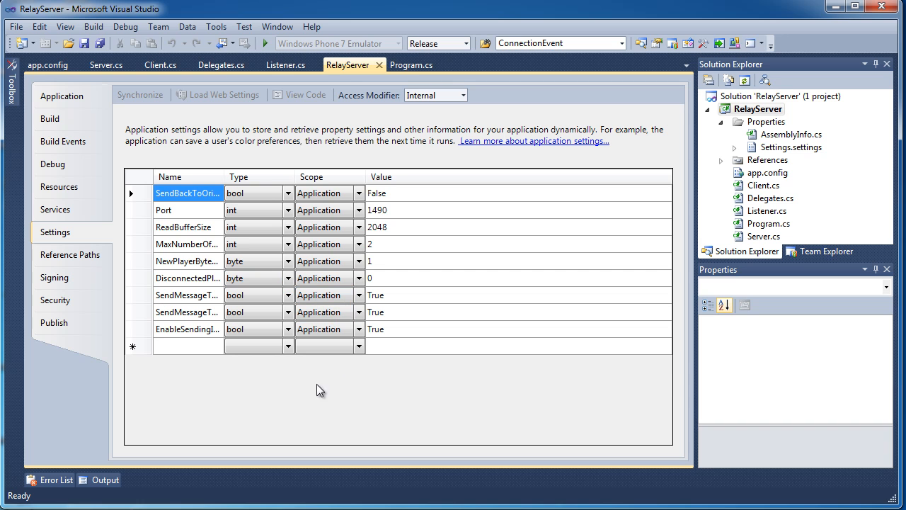
pyautogui.moveTo(247, 362)
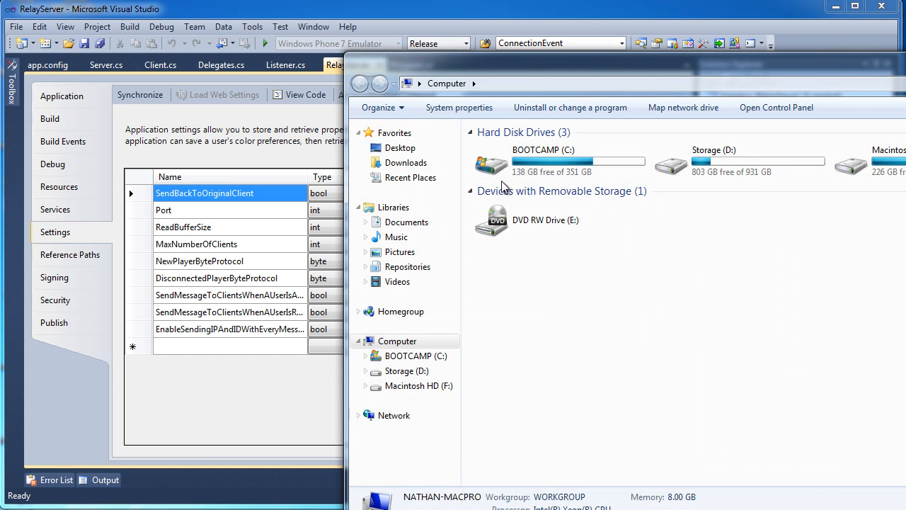
# Browse Repositories, Samples, trunk, RelayServer to Release and right-click RelayServer.exe.config
pyautogui.doubleClick(492, 164)
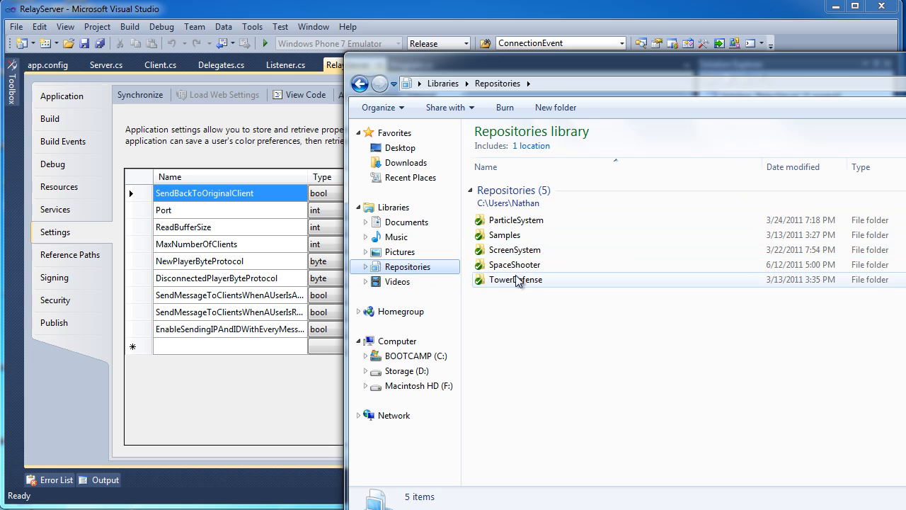
pyautogui.doubleClick(505, 234)
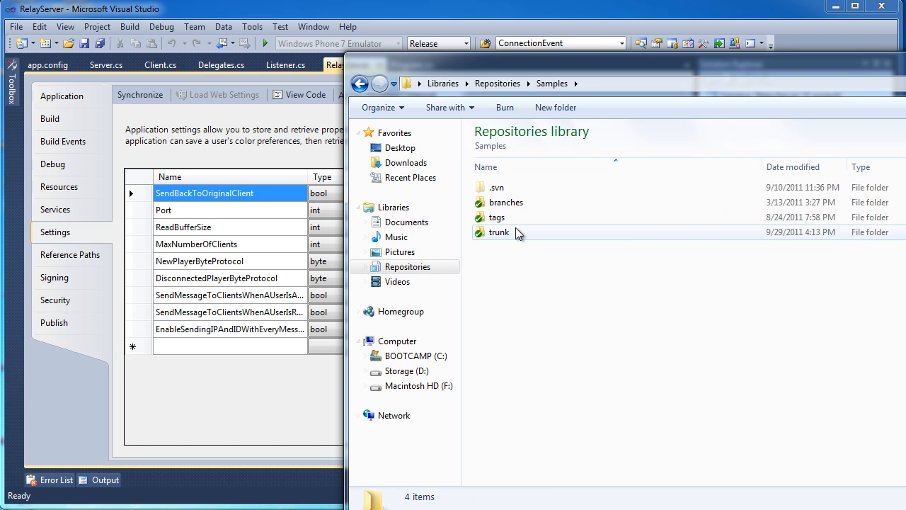
pyautogui.doubleClick(497, 232)
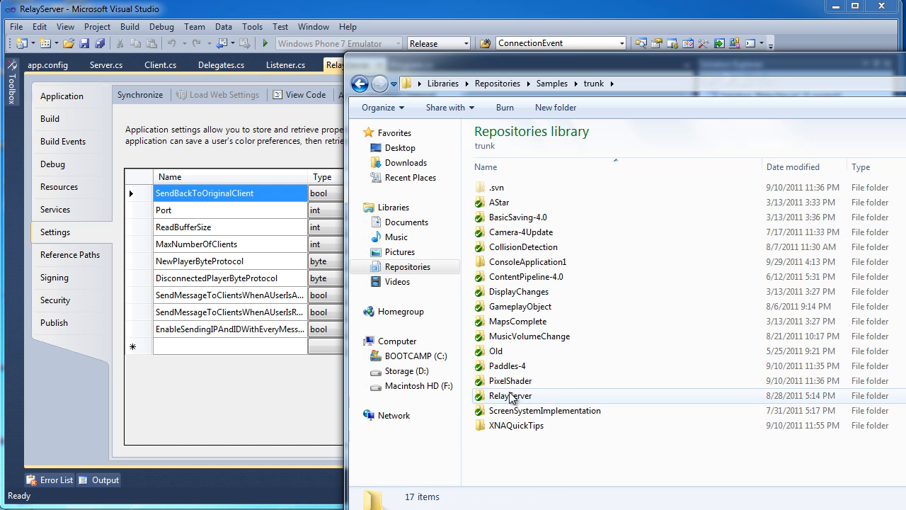
pyautogui.doubleClick(505, 396)
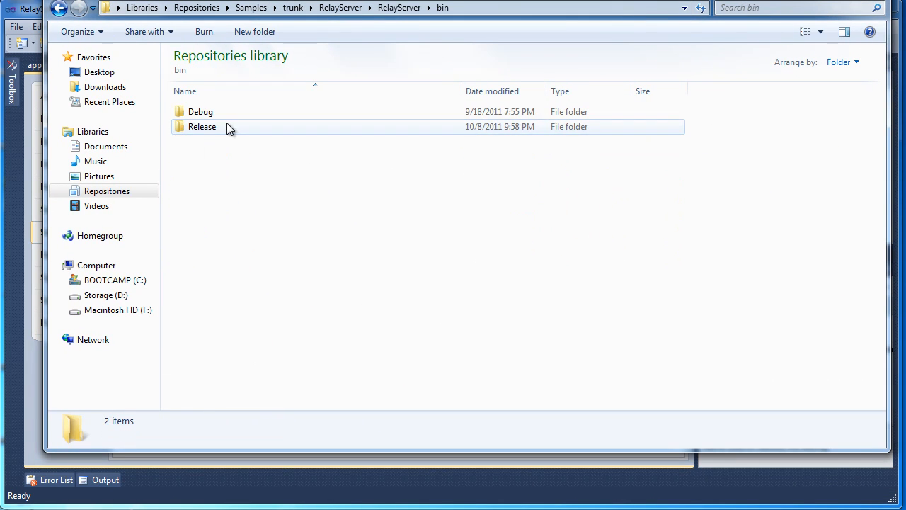
pyautogui.doubleClick(202, 126)
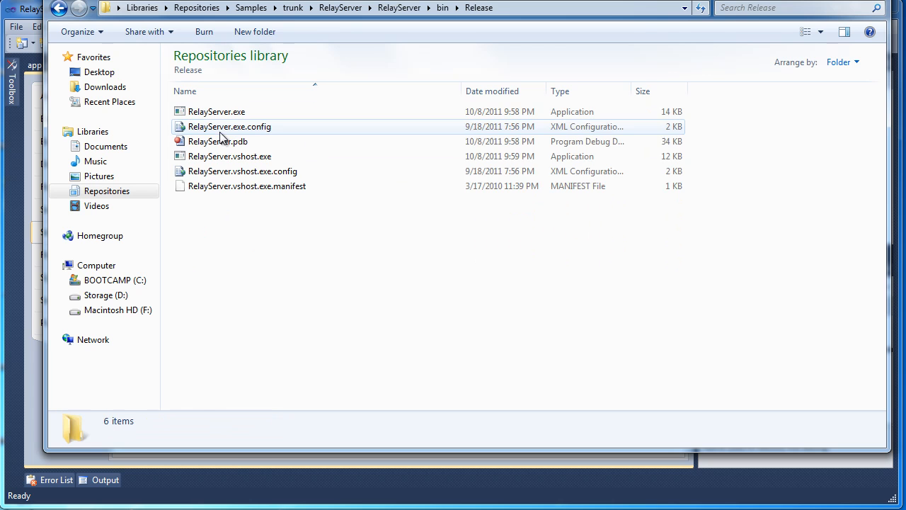
pyautogui.moveTo(236, 127)
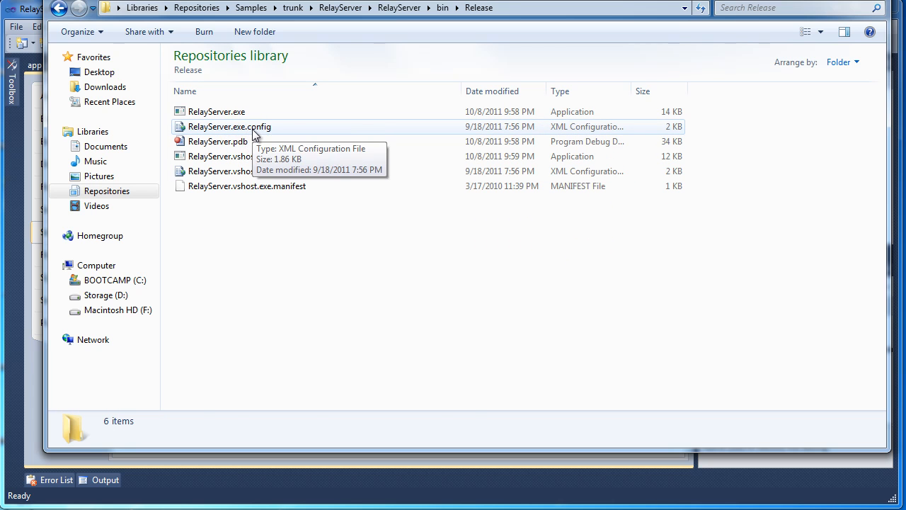
pyautogui.rightClick(230, 126)
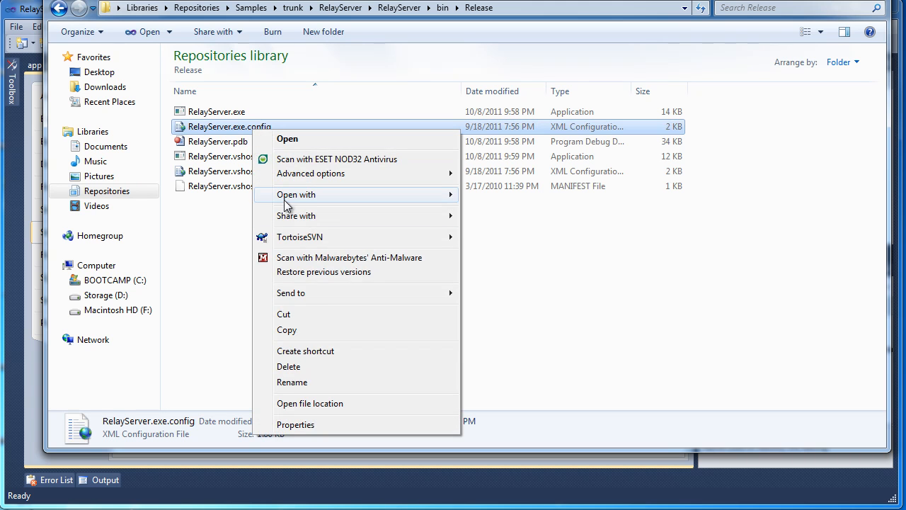
# Open RelayServer.exe.config in Visual Studio and review MaxNumberOfClients and other applicationSettings
pyautogui.click(287, 138)
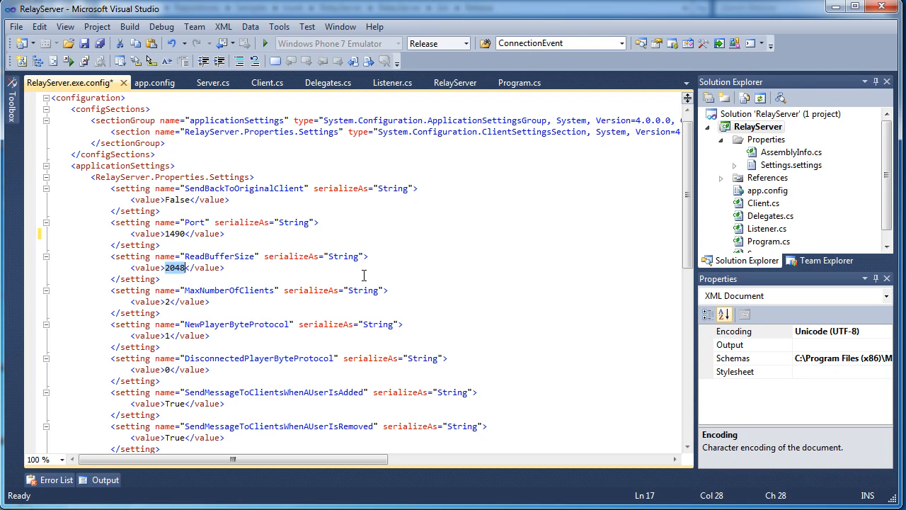
pyautogui.moveTo(349, 358)
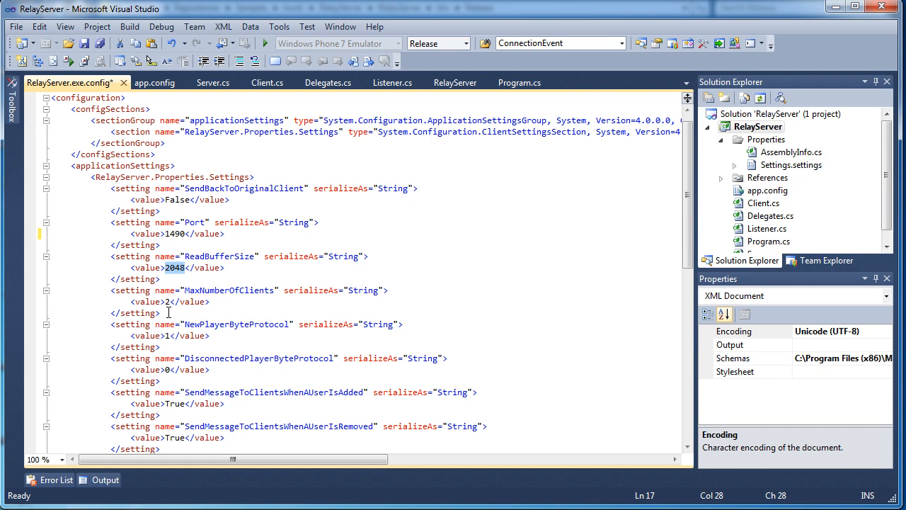
pyautogui.click(165, 302)
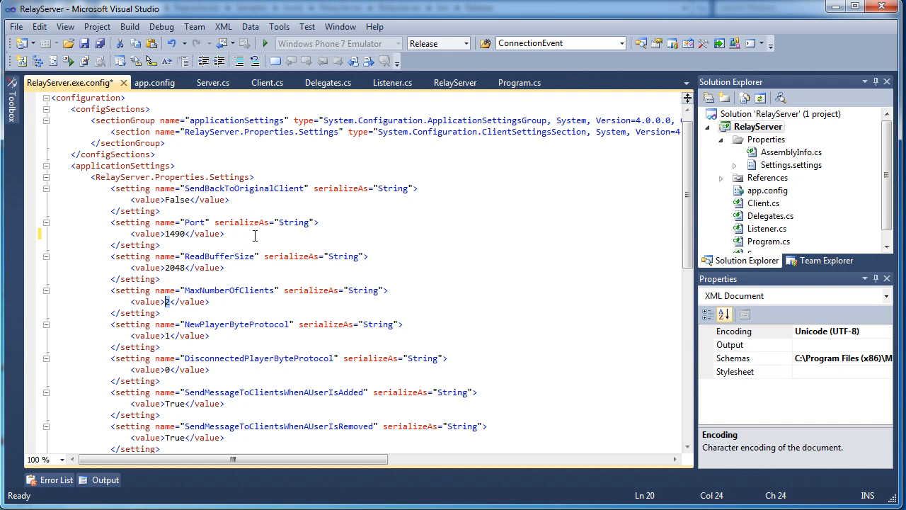
pyautogui.moveTo(242, 266)
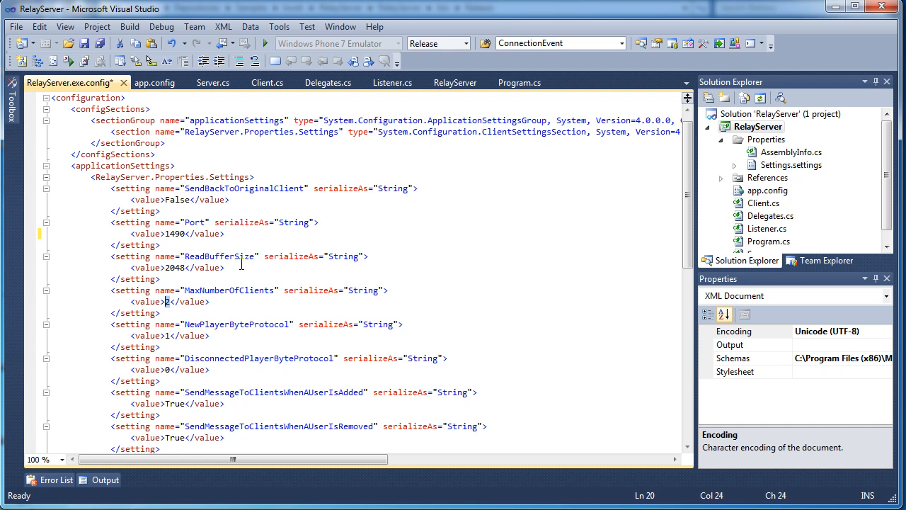
pyautogui.scroll(-3)
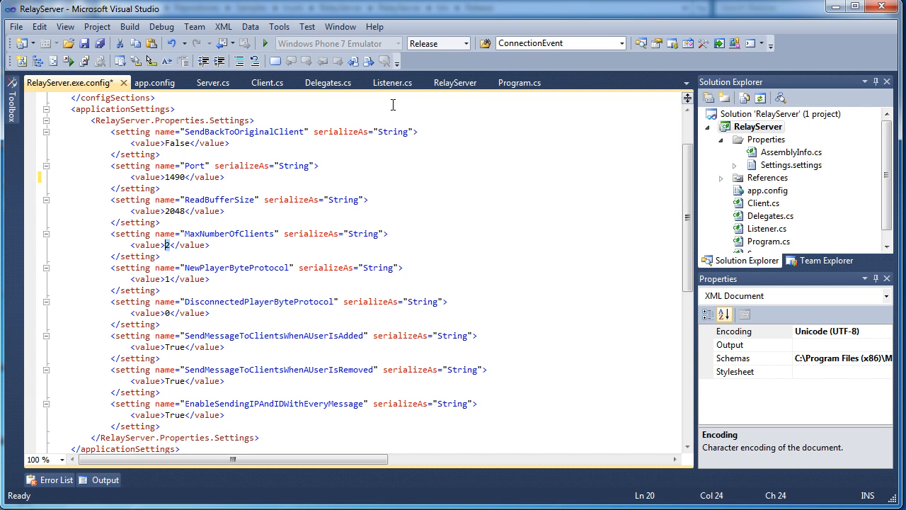
pyautogui.moveTo(254, 225)
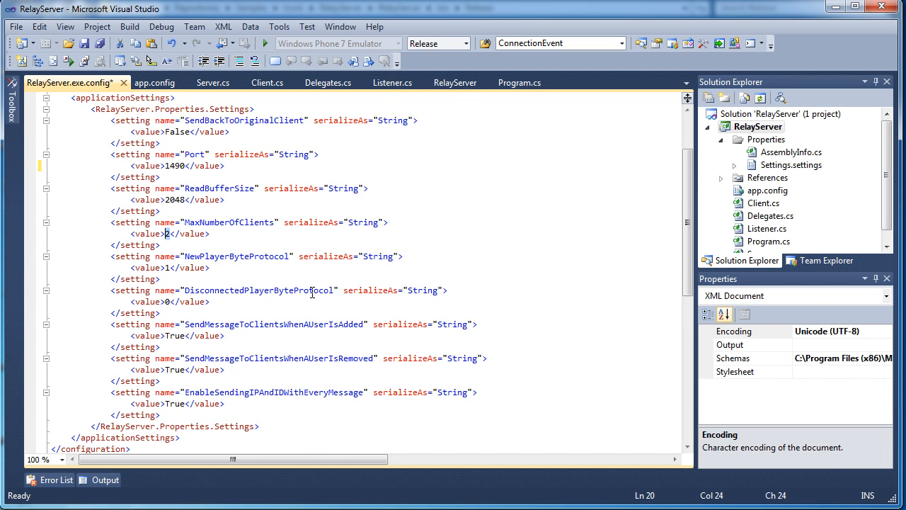
pyautogui.scroll(-3)
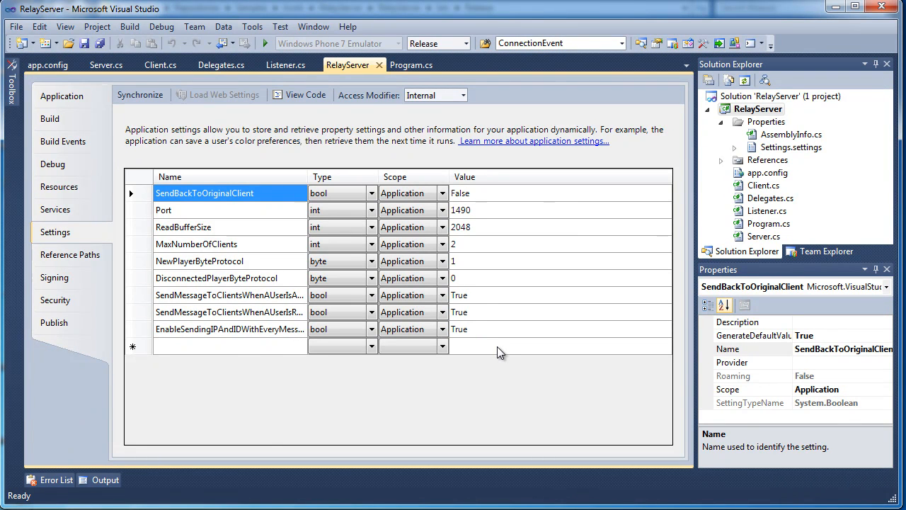
pyautogui.moveTo(401, 261)
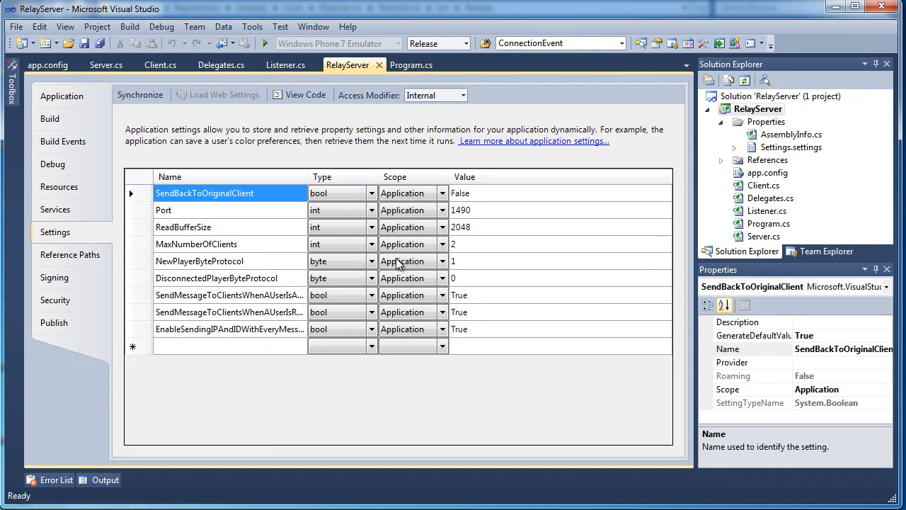
pyautogui.moveTo(365, 277)
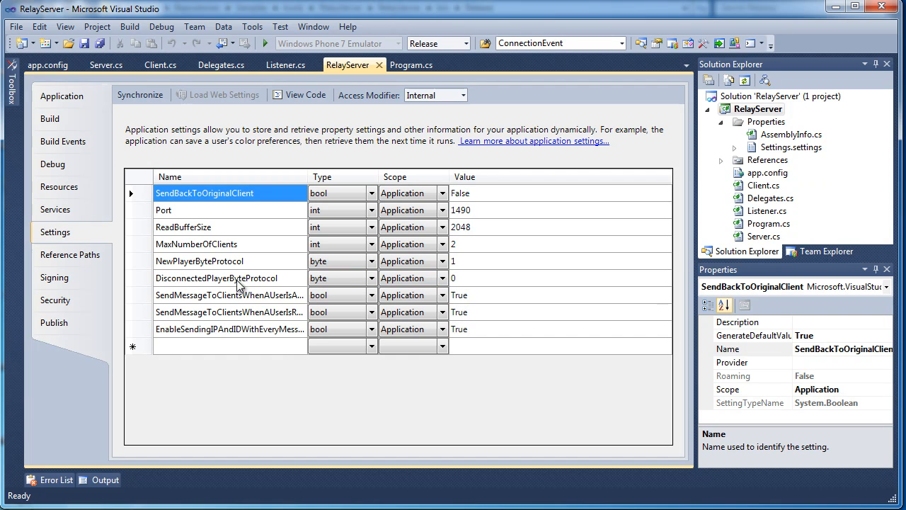
pyautogui.moveTo(464, 282)
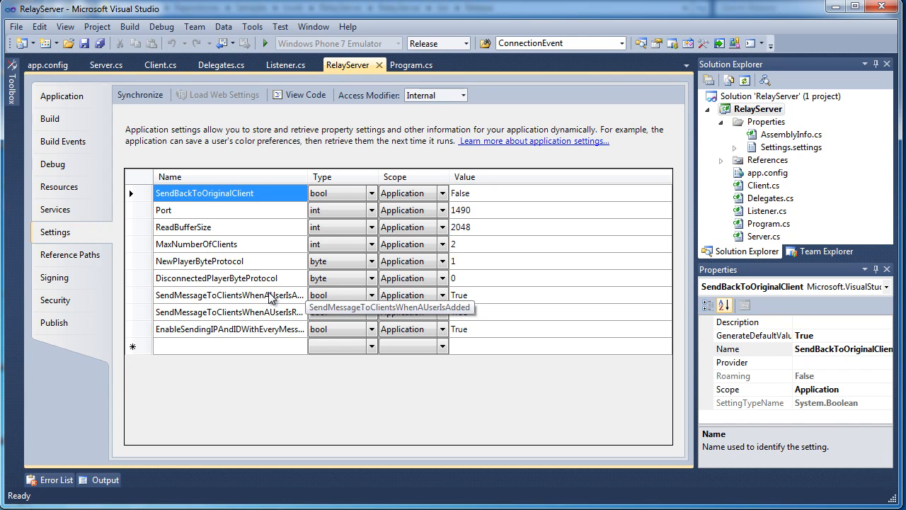
pyautogui.moveTo(382, 223)
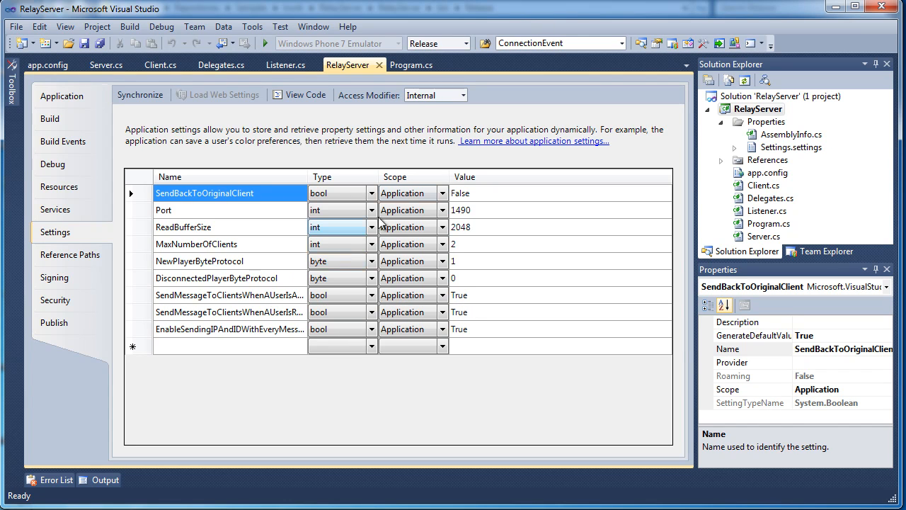
pyautogui.moveTo(747, 261)
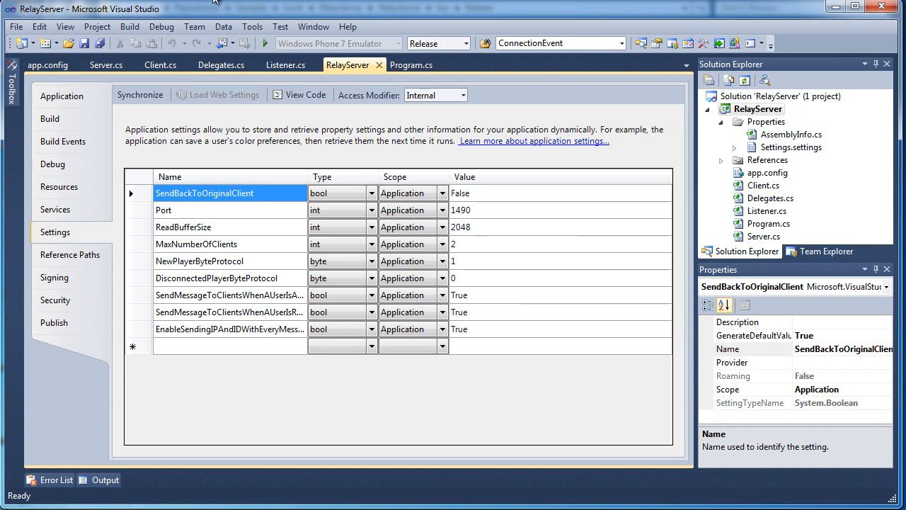
pyautogui.moveTo(160, 65)
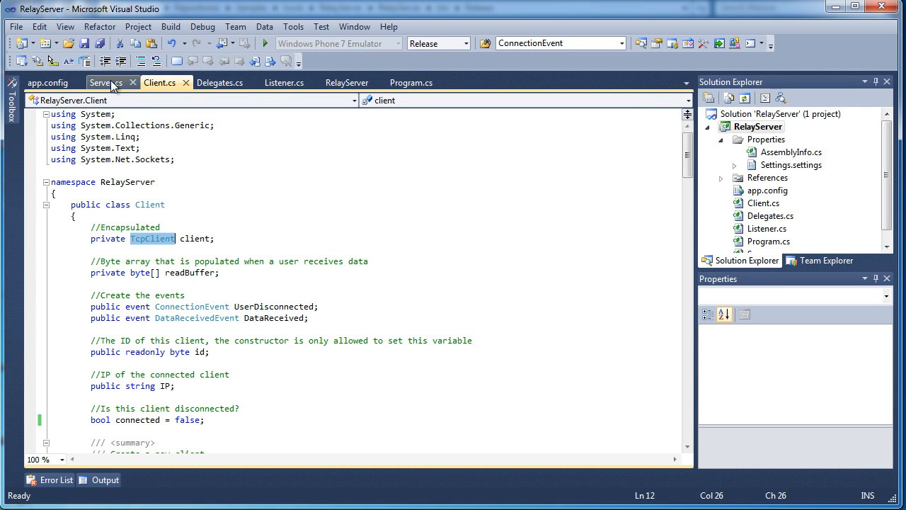
pyautogui.click(284, 82)
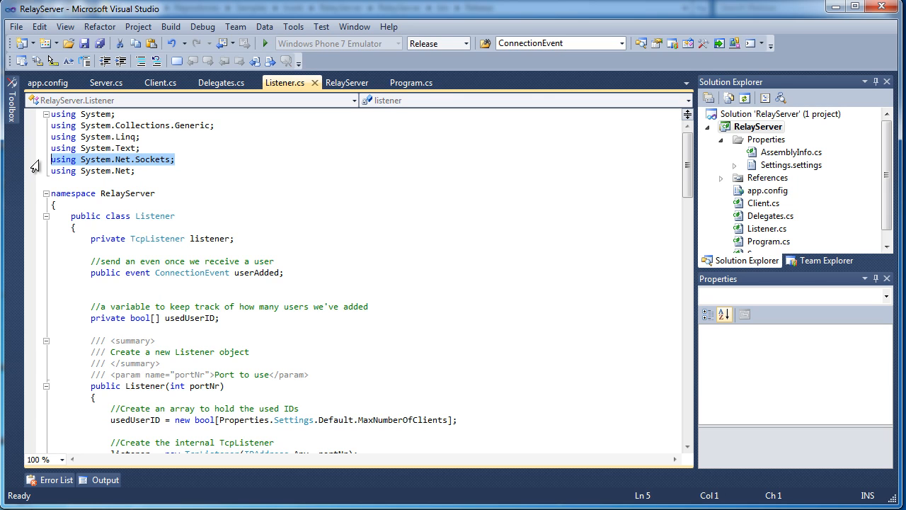
pyautogui.moveTo(171, 26)
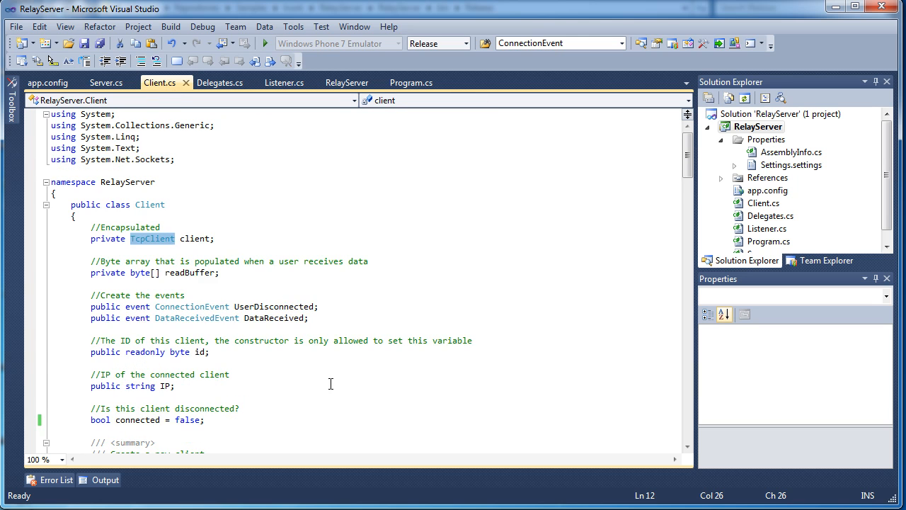
pyautogui.scroll(-3)
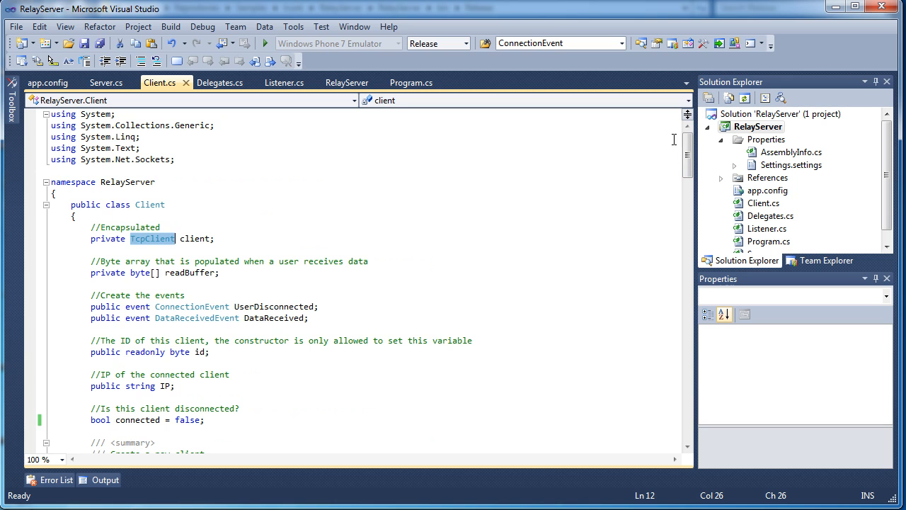
pyautogui.moveTo(664, 142)
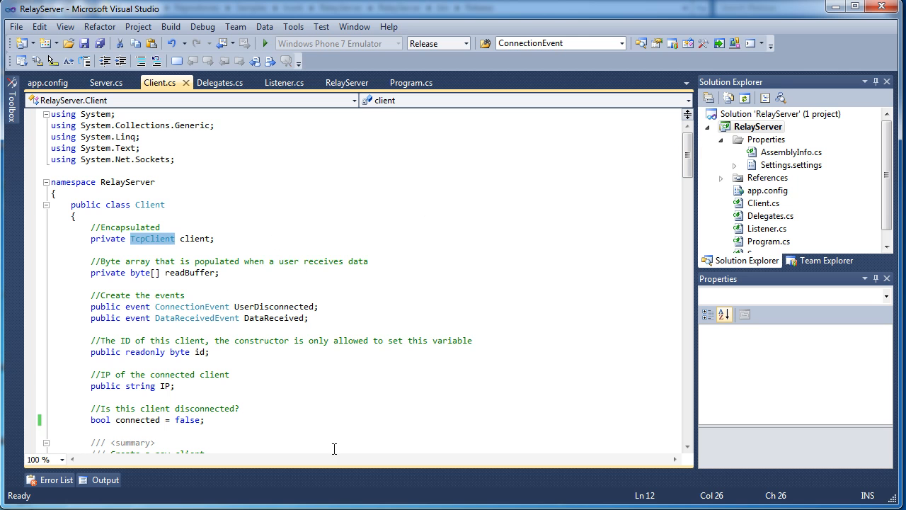
pyautogui.moveTo(106, 85)
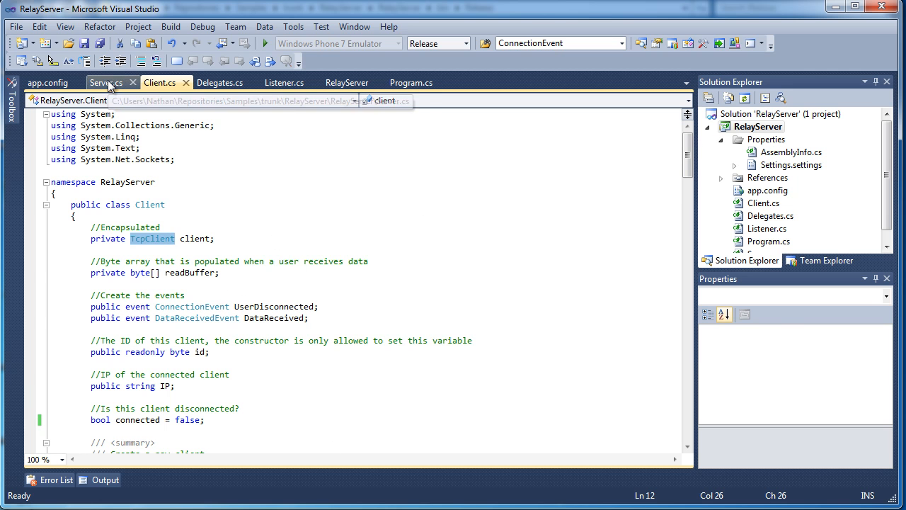
# Switch to Server.cs and scroll down to the user_UserDisconnected handler
pyautogui.click(97, 82)
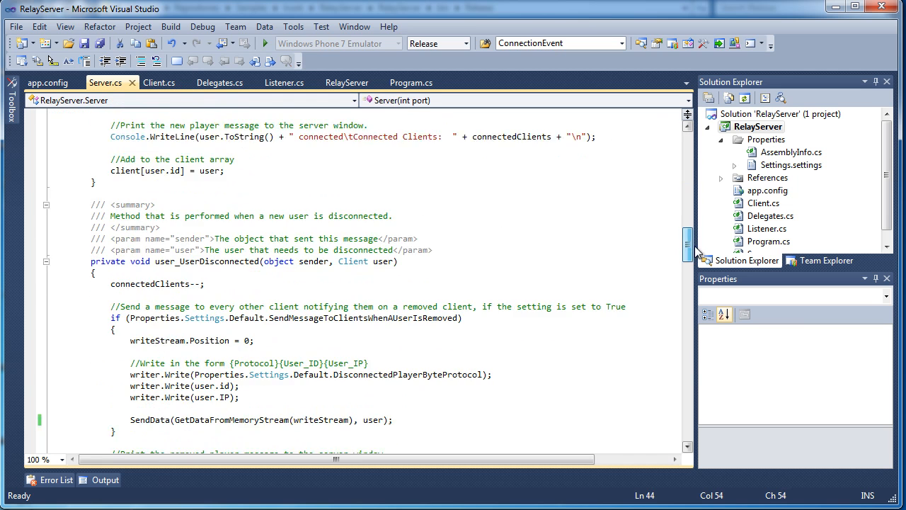
pyautogui.scroll(-3)
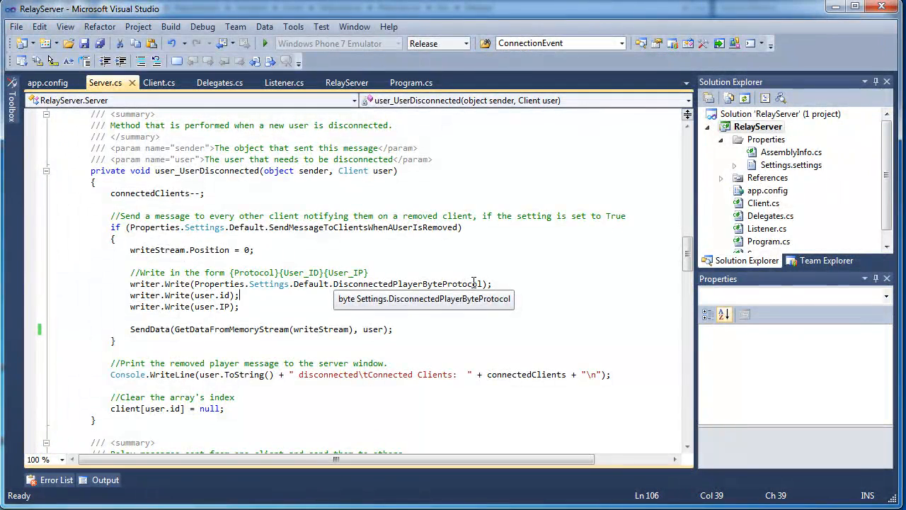
pyautogui.moveTo(472, 294)
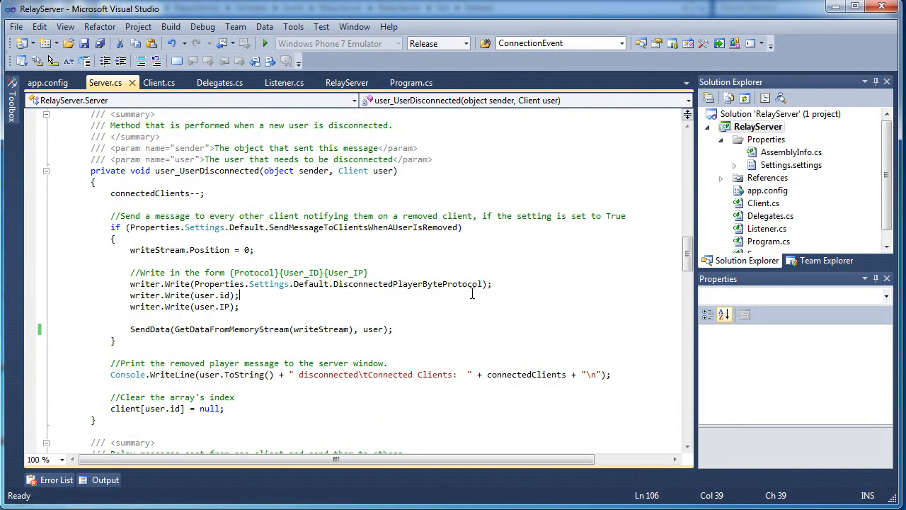
pyautogui.scroll(-3)
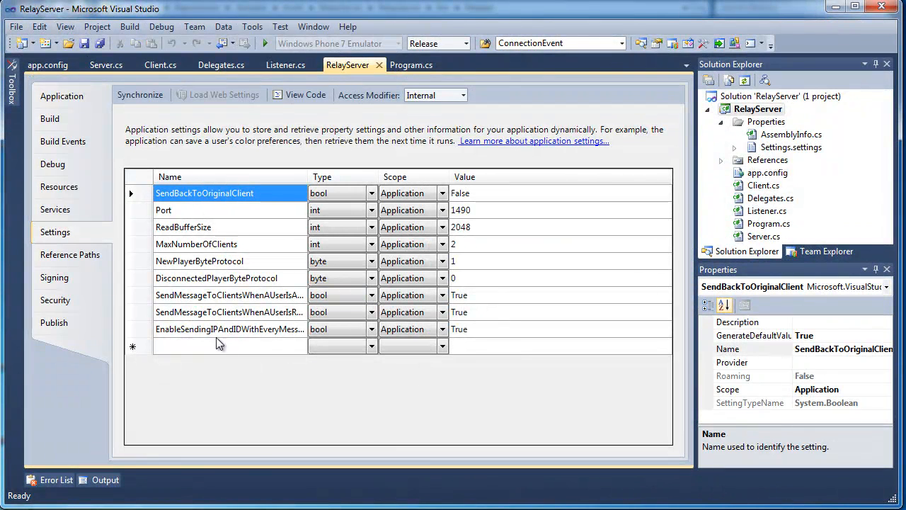
pyautogui.moveTo(195, 316)
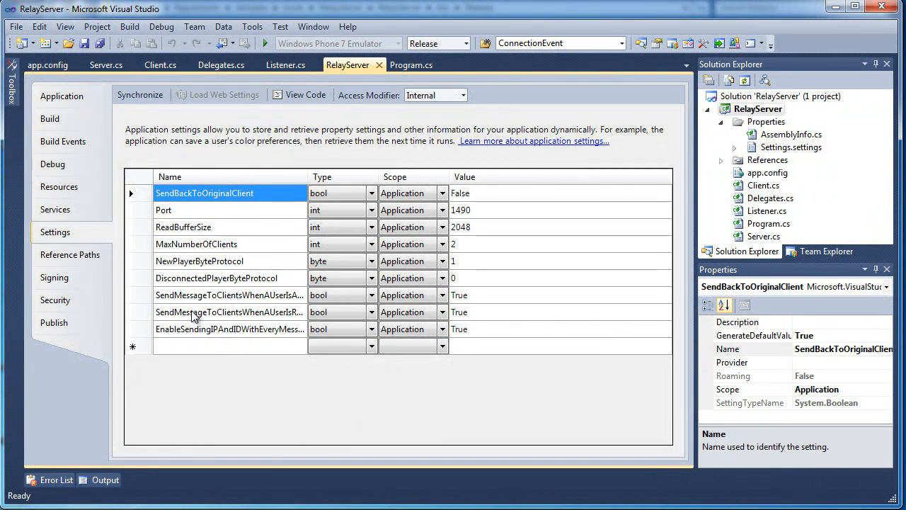
pyautogui.moveTo(193, 243)
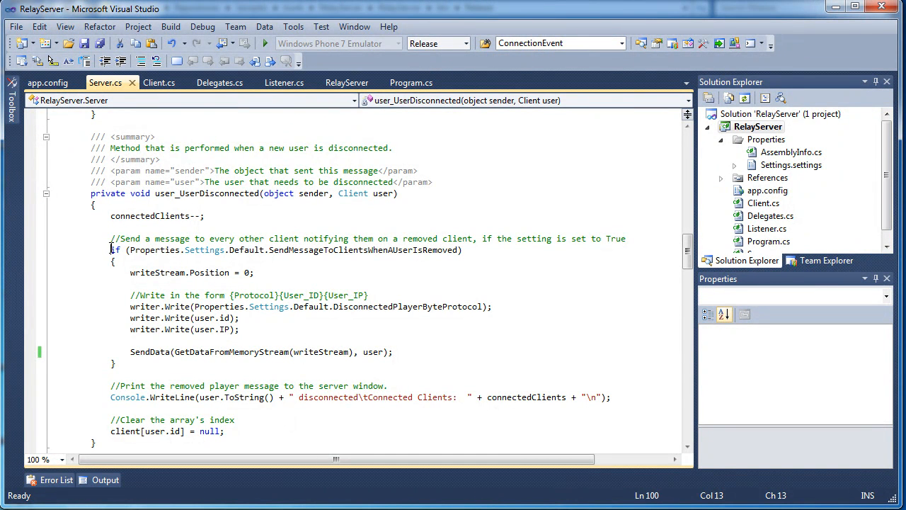
pyautogui.doubleClick(362, 250)
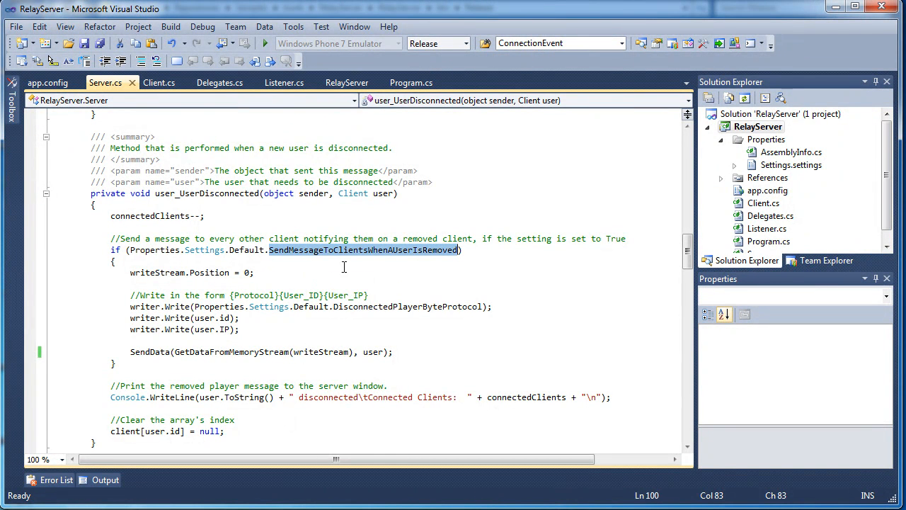
pyautogui.moveTo(442, 260)
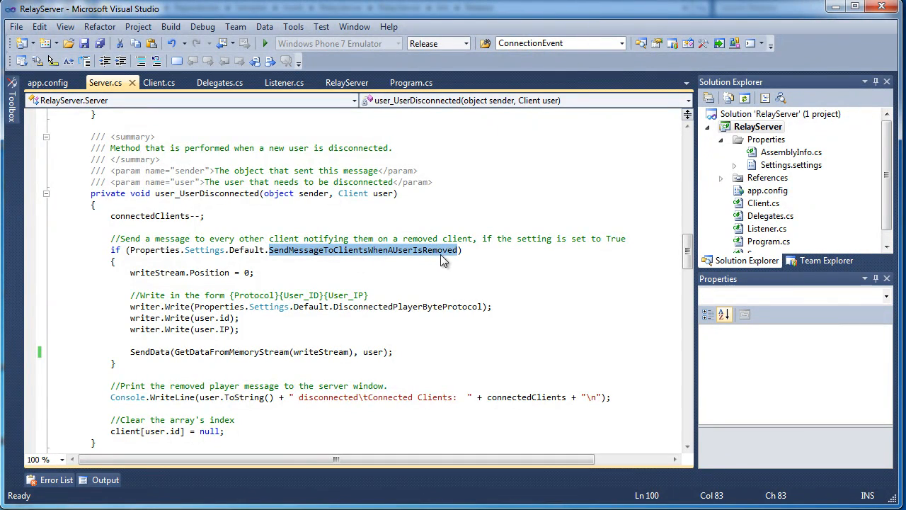
pyautogui.scroll(-3)
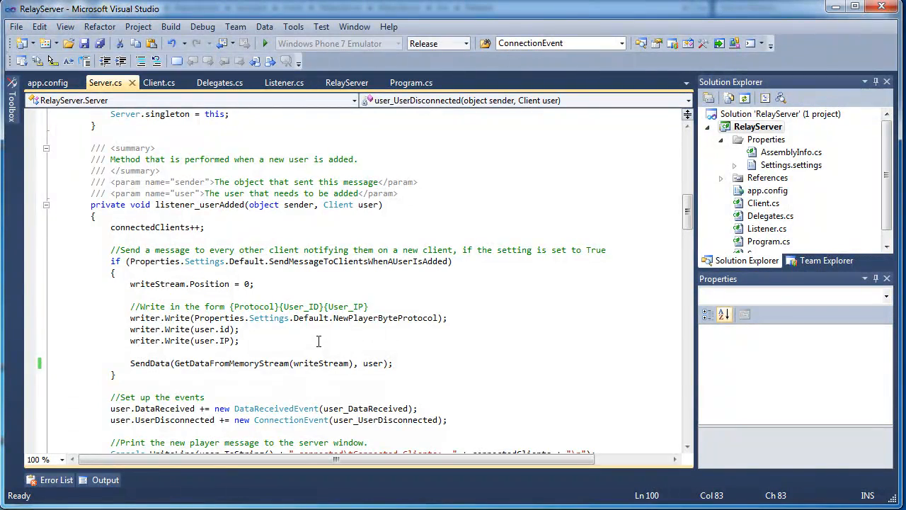
pyautogui.scroll(-3)
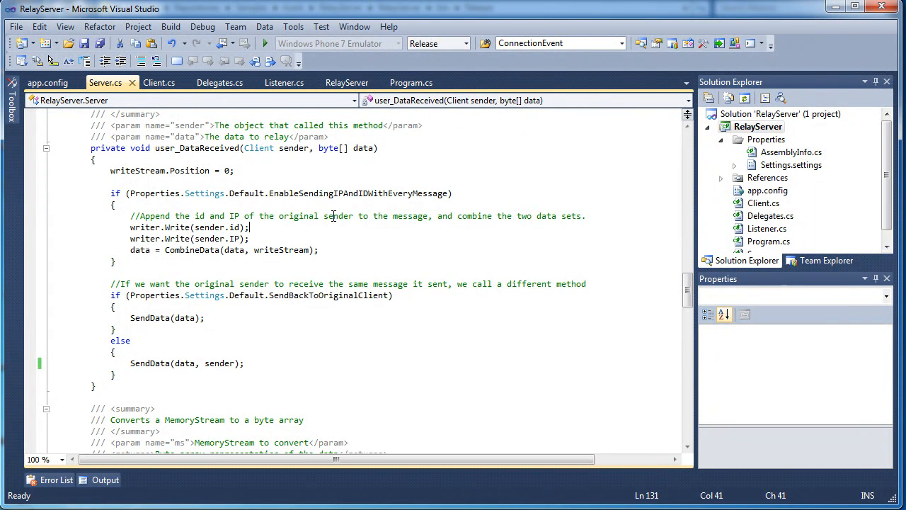
pyautogui.doubleClick(358, 192)
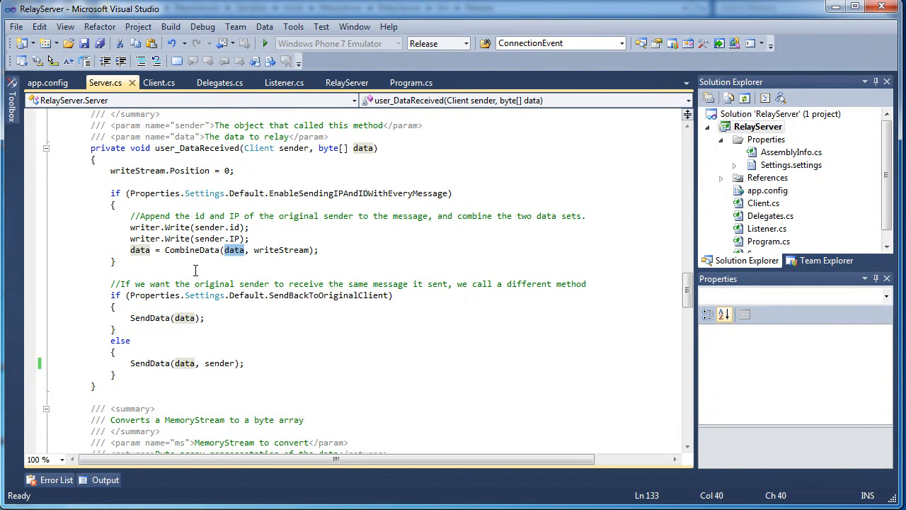
pyautogui.moveTo(204, 296)
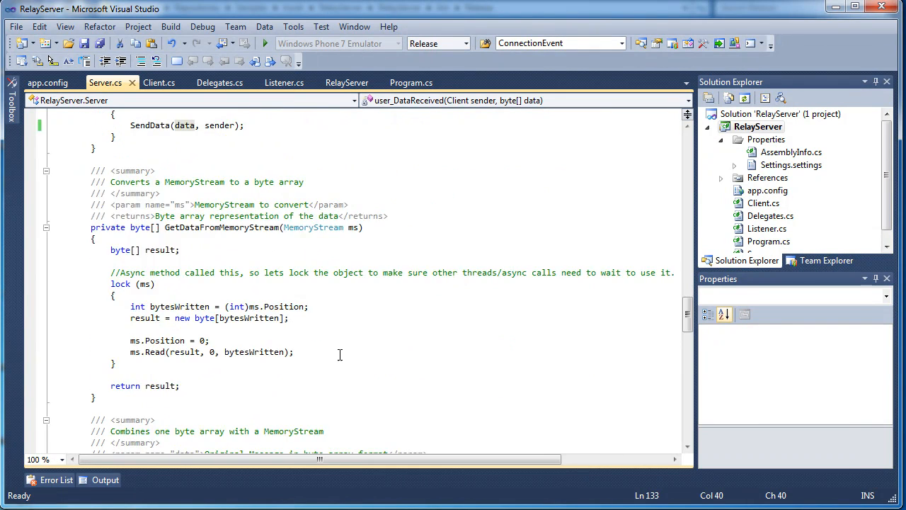
pyautogui.scroll(-3)
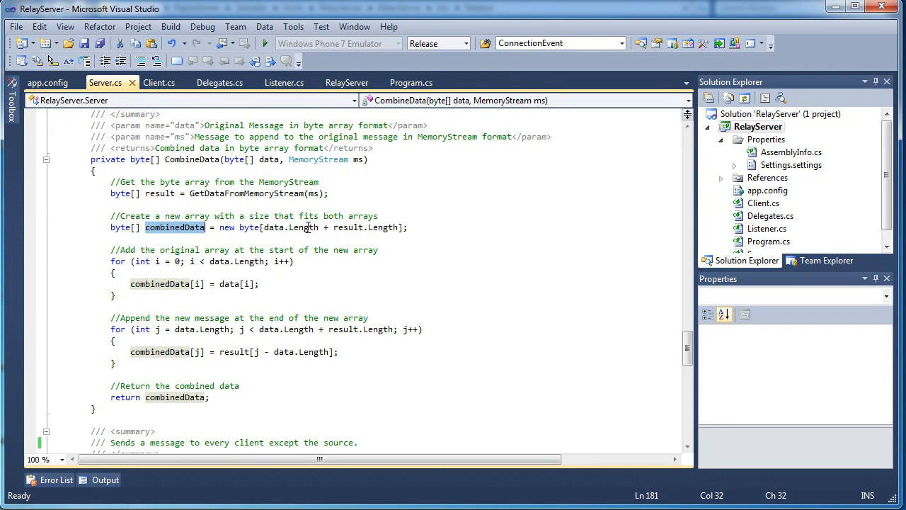
pyautogui.moveTo(304, 227)
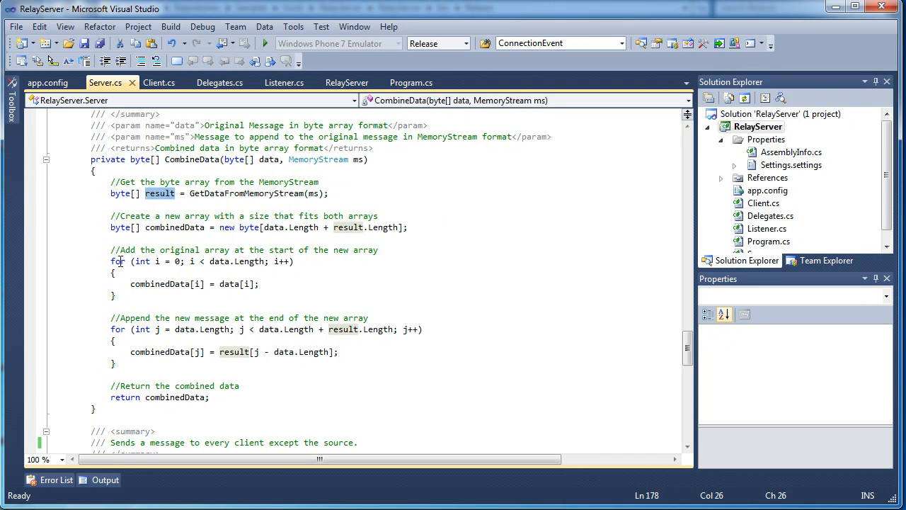
pyautogui.moveTo(111, 249); pyautogui.dragTo(117, 295)
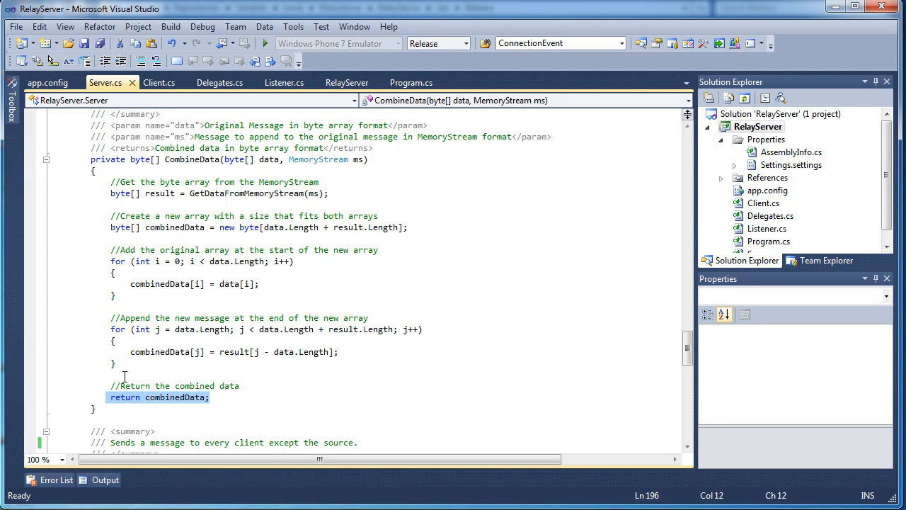
pyautogui.scroll(-3)
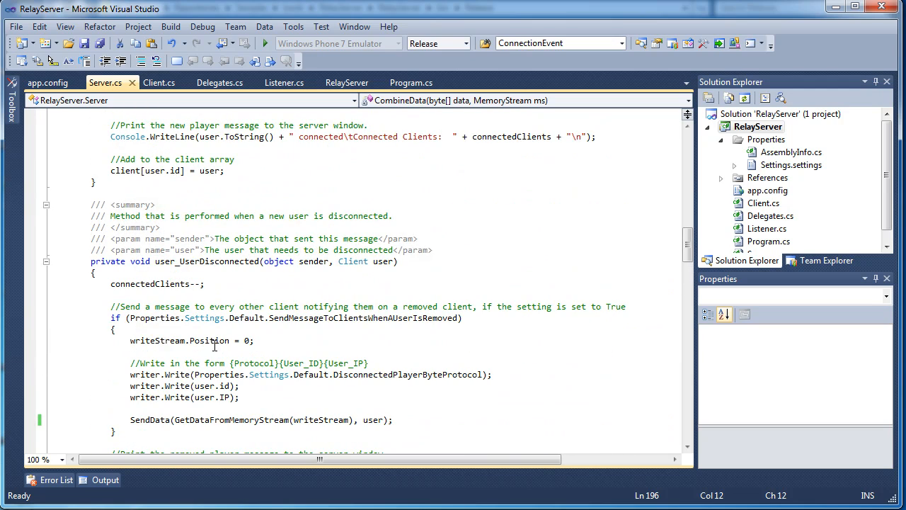
pyautogui.moveTo(207, 318)
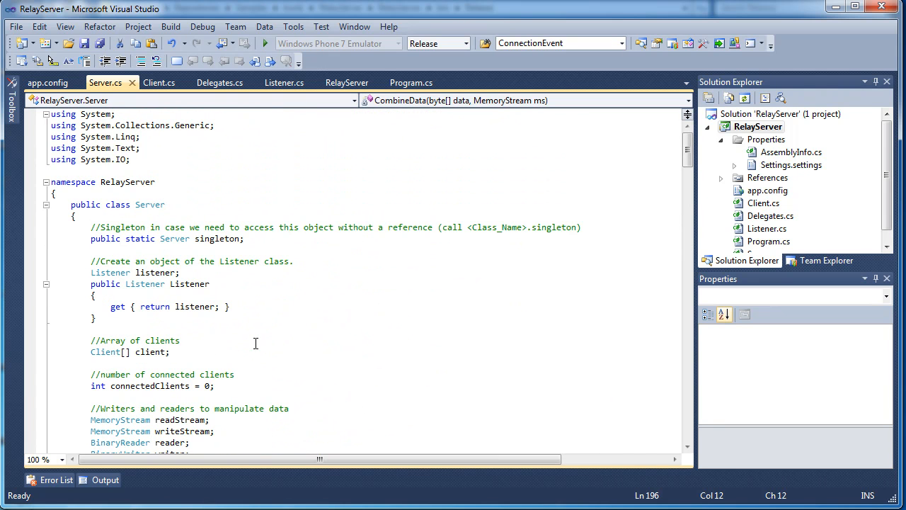
# Switch to Client.cs and scroll to its connecting constructor and Disconnect method
pyautogui.click(158, 82)
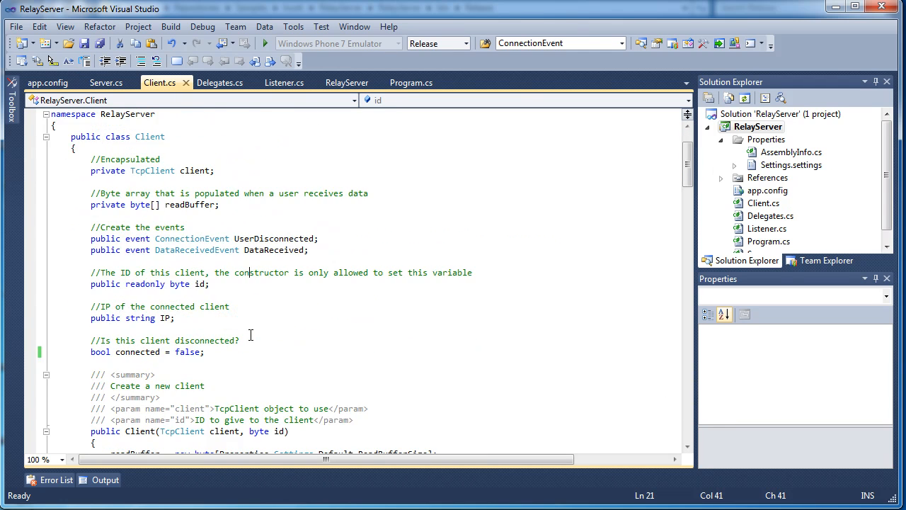
pyautogui.scroll(-3)
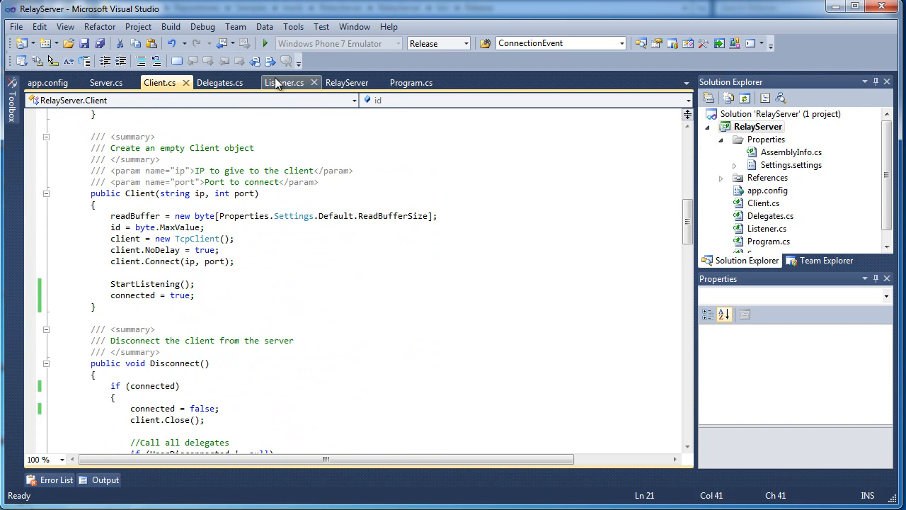
# Scroll through Listener.cs end to end, selecting the TcpListener field type and the usedUserID field
pyautogui.click(284, 82)
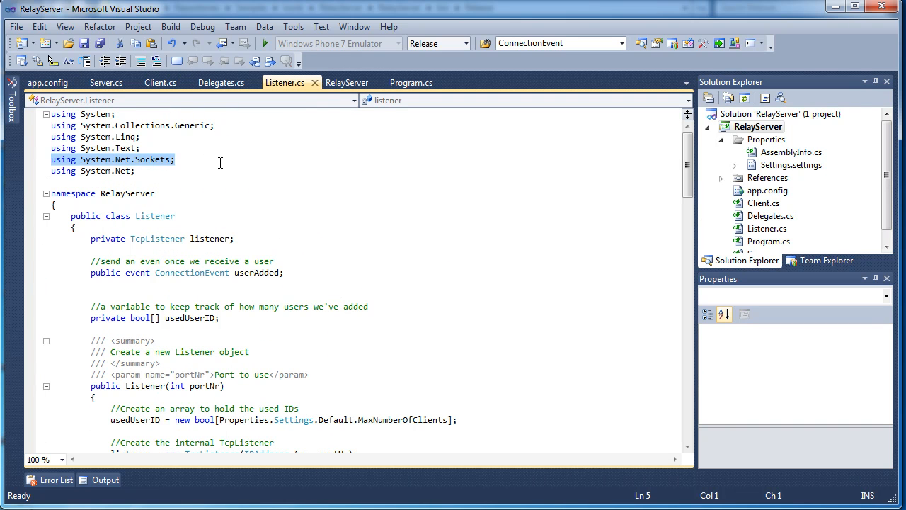
pyautogui.scroll(-3)
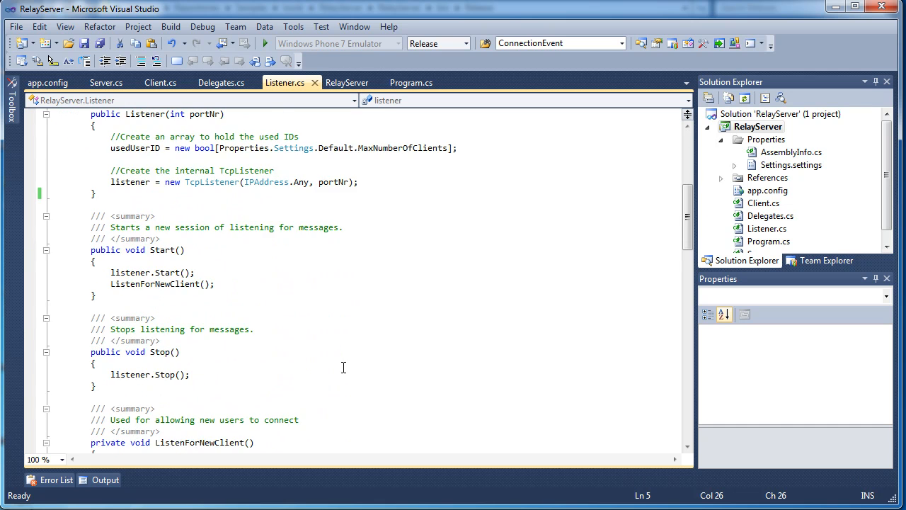
pyautogui.scroll(-3)
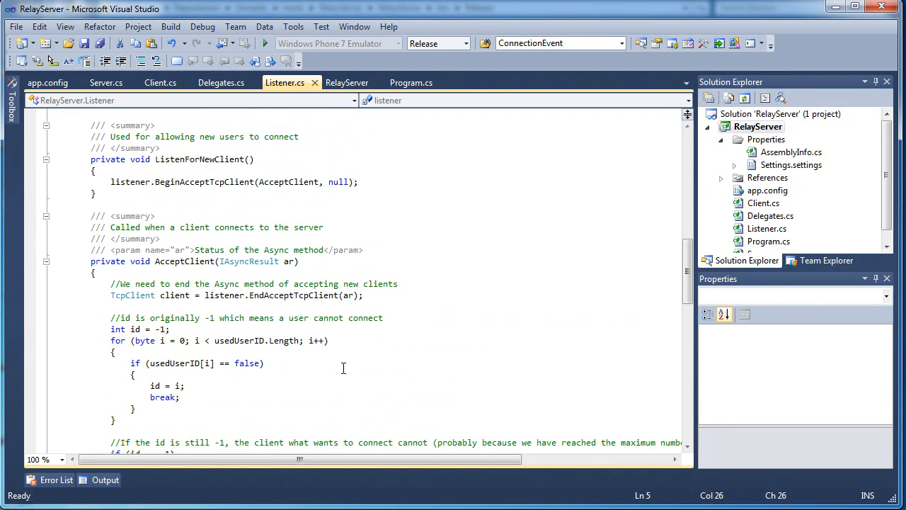
pyautogui.scroll(-3)
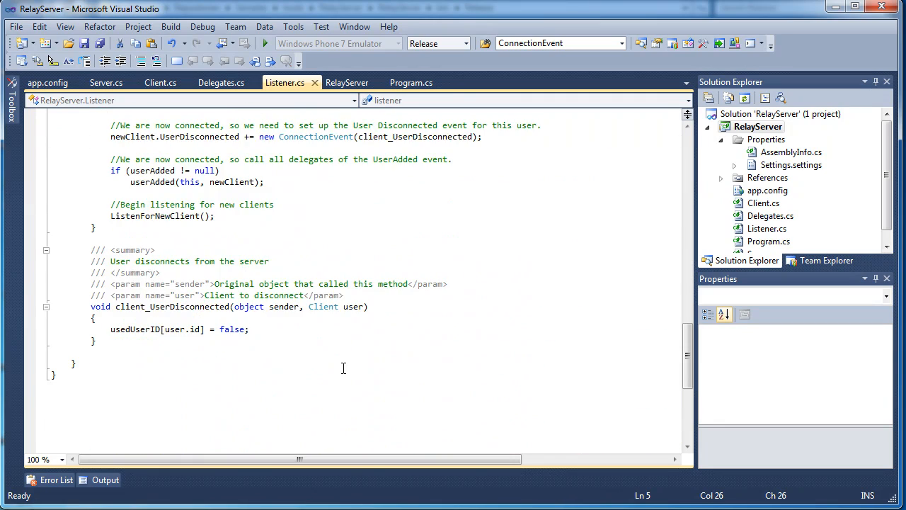
pyautogui.scroll(3)
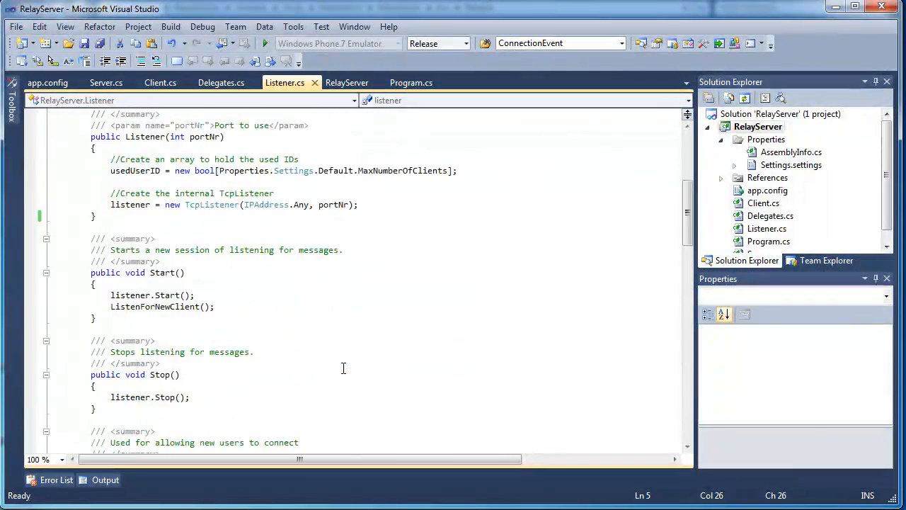
pyautogui.scroll(3)
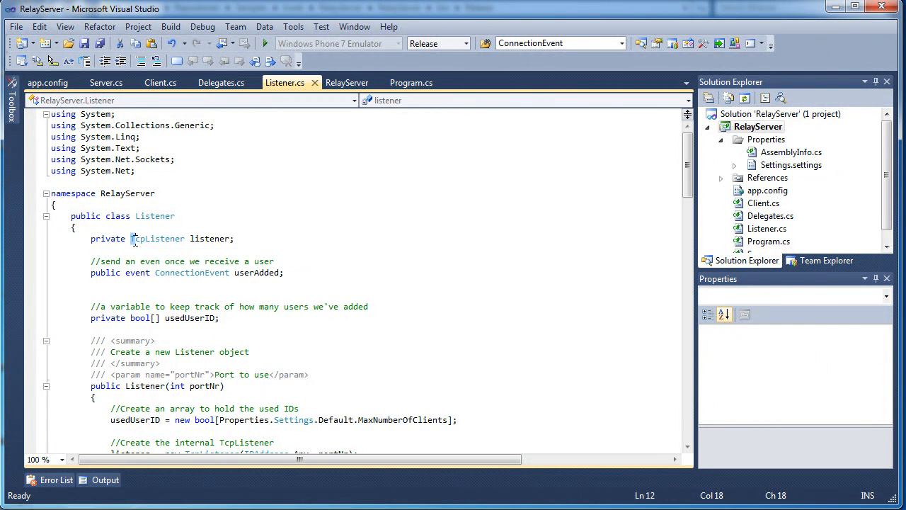
pyautogui.doubleClick(158, 239)
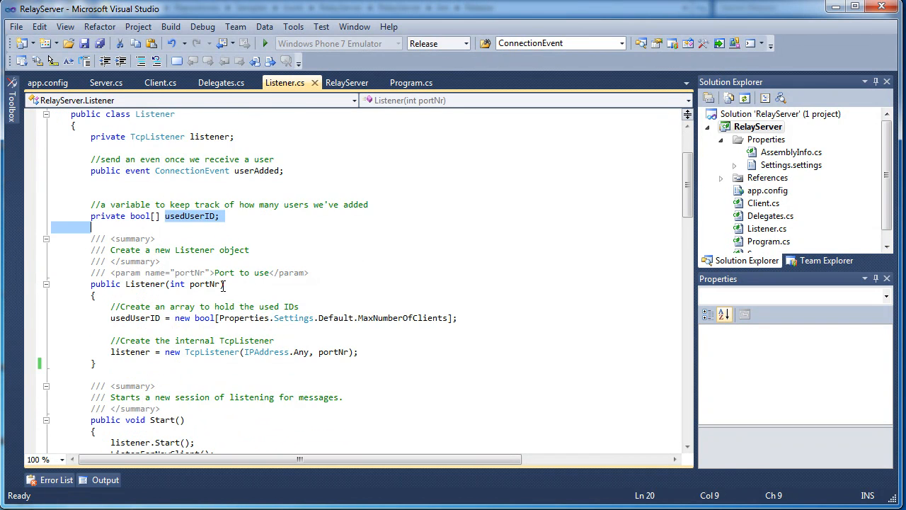
pyautogui.scroll(-3)
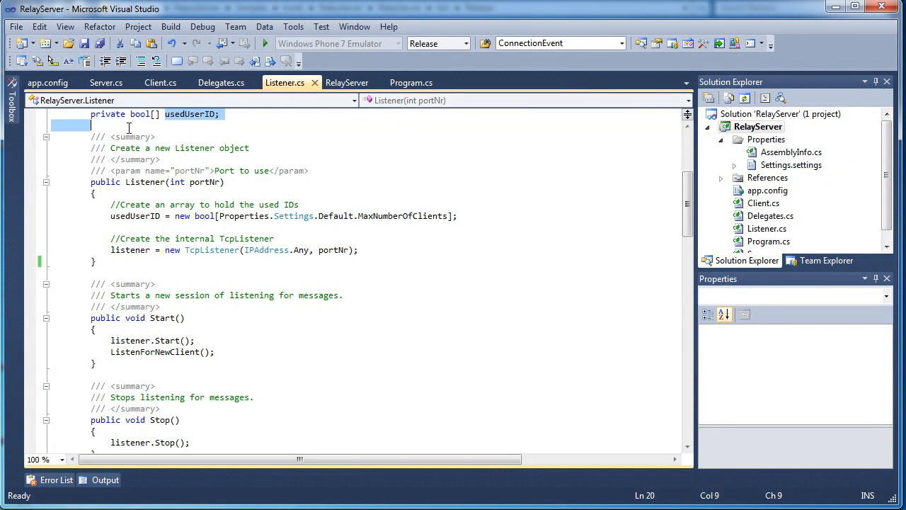
# Return to Client.cs and scroll slightly to show its fields and constructor
pyautogui.click(159, 82)
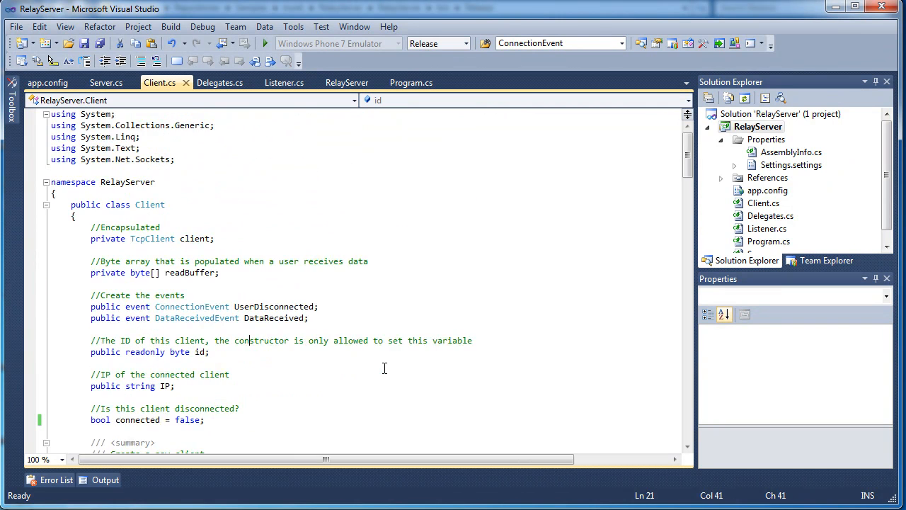
pyautogui.scroll(-3)
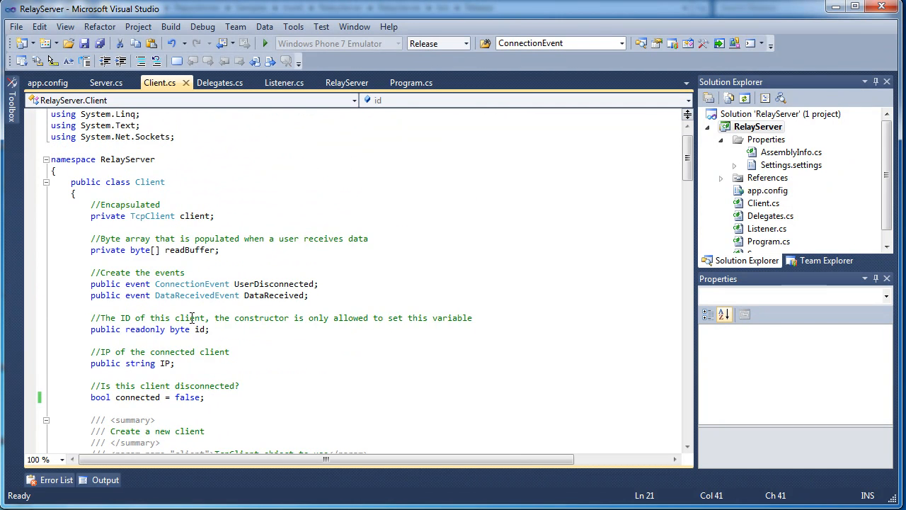
pyautogui.scroll(-3)
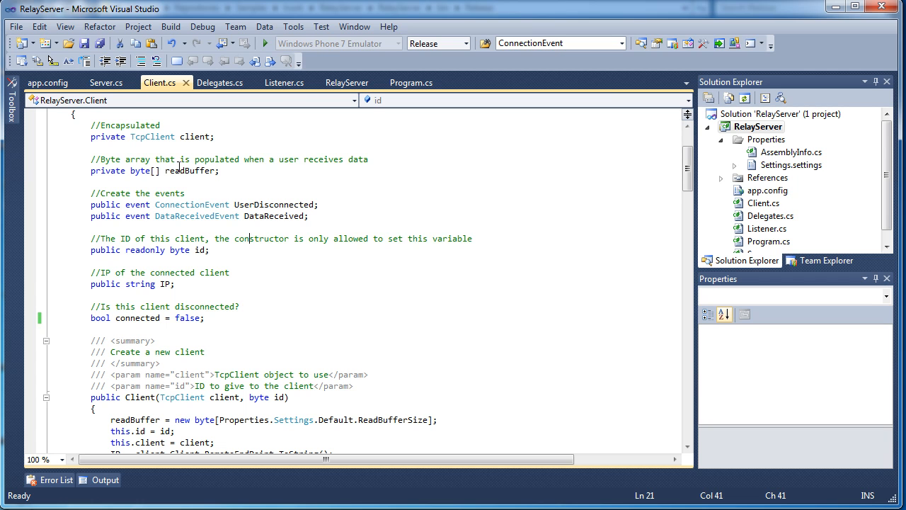
pyautogui.moveTo(208, 147)
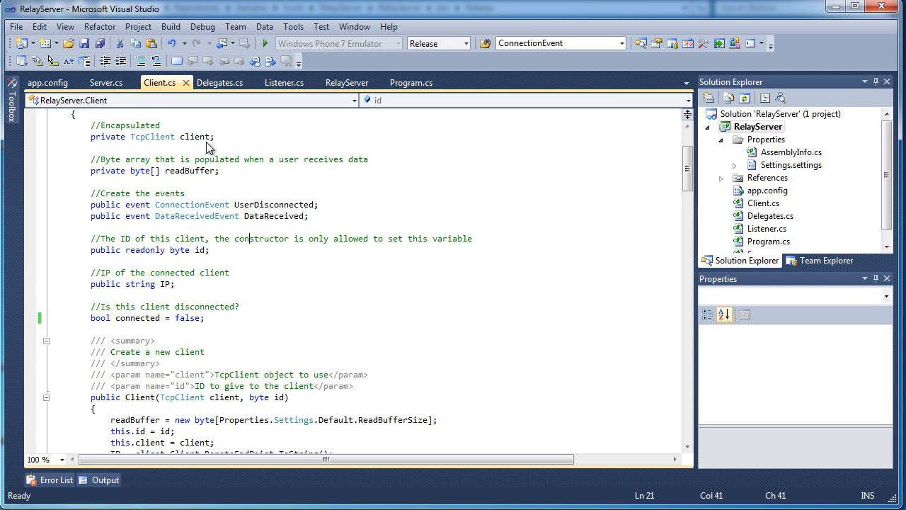
pyautogui.moveTo(519, 437)
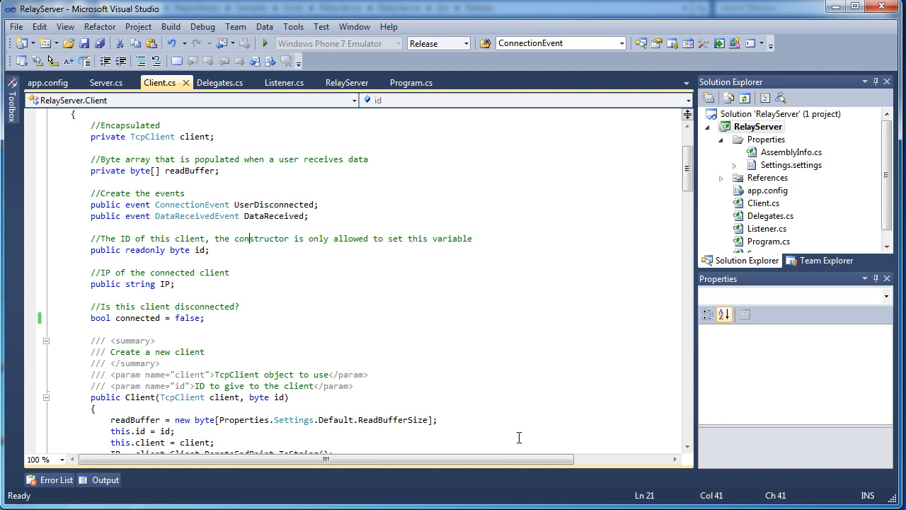
pyautogui.moveTo(364, 504)
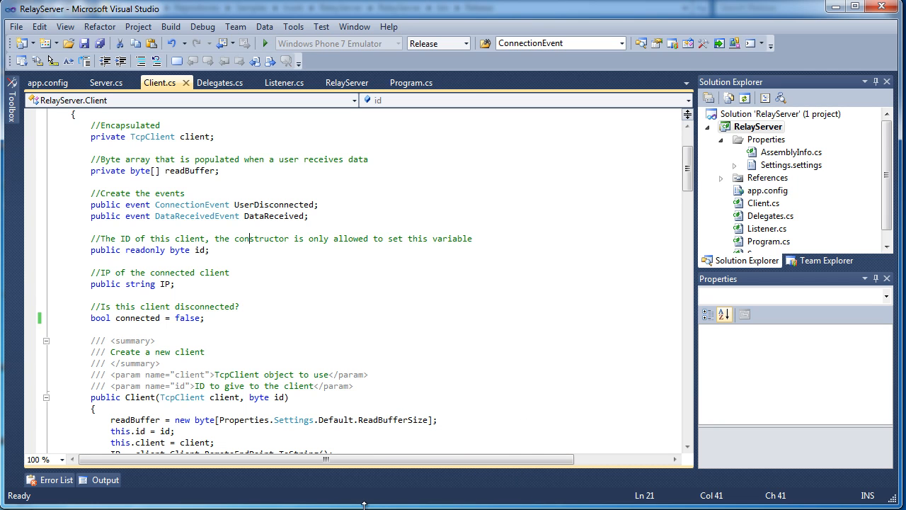